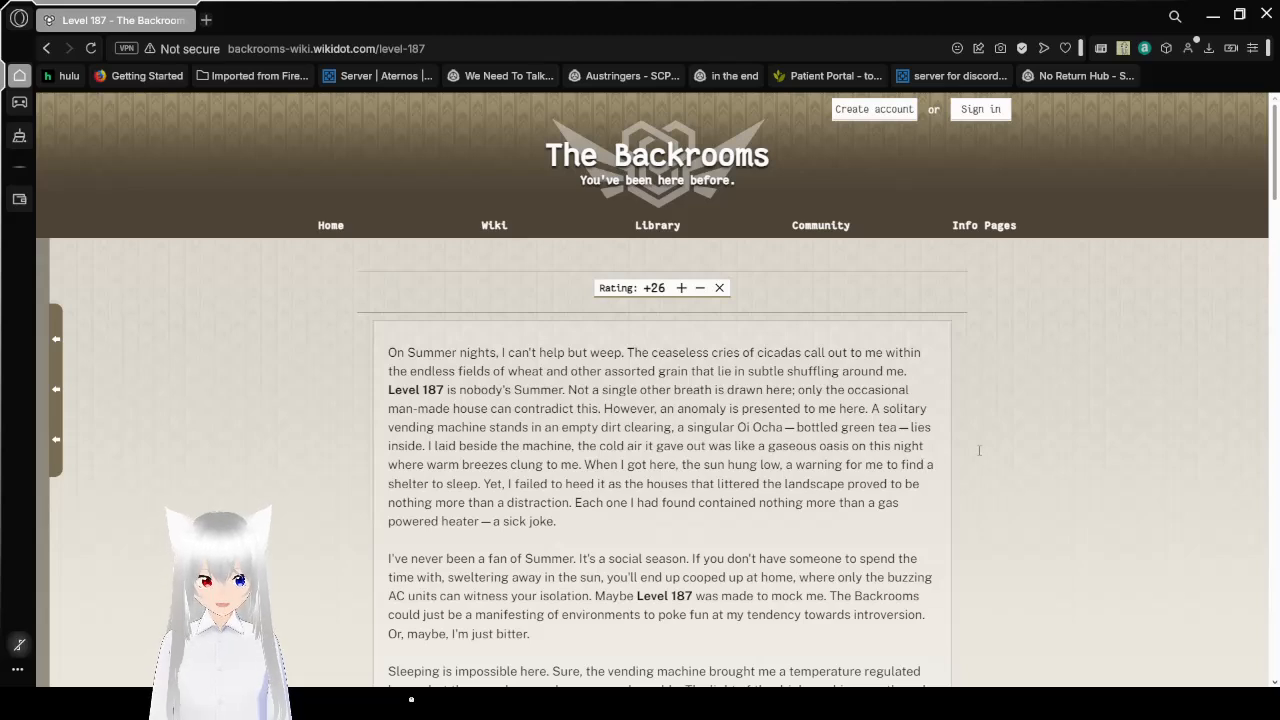
{"action": "mouse_move", "coordinate": [994, 448]}
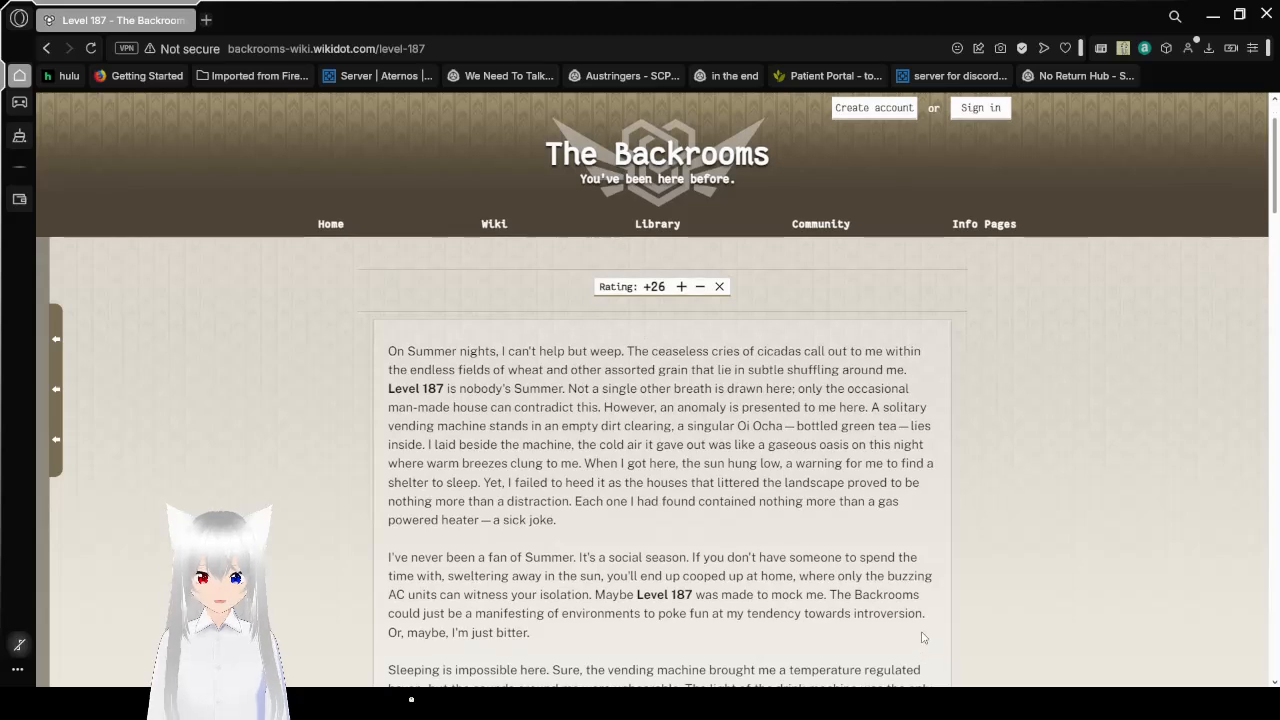
- Scroll past the site header to the Level 187 story's opening paragraphs about a lonely summer night
{"action": "scroll", "scroll_direction": "down", "scroll_amount": 3}
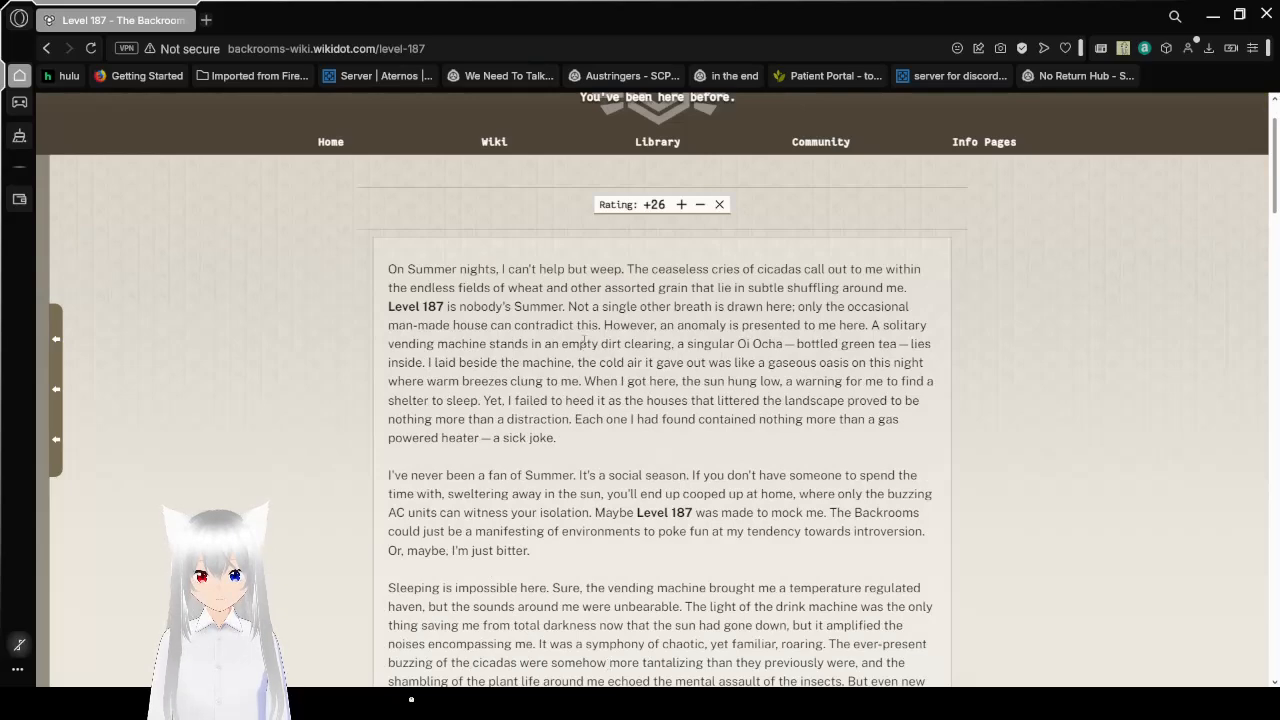
{"action": "scroll", "scroll_direction": "down", "scroll_amount": 3}
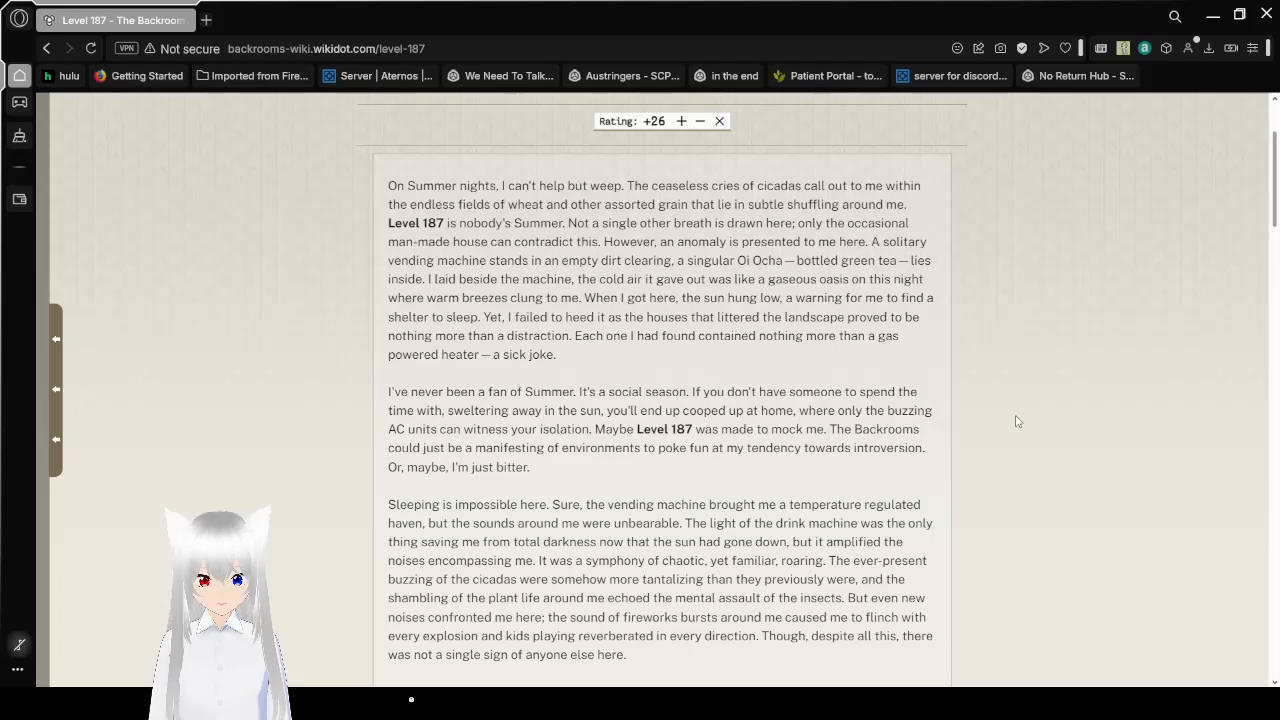
{"action": "mouse_move", "coordinate": [1024, 442]}
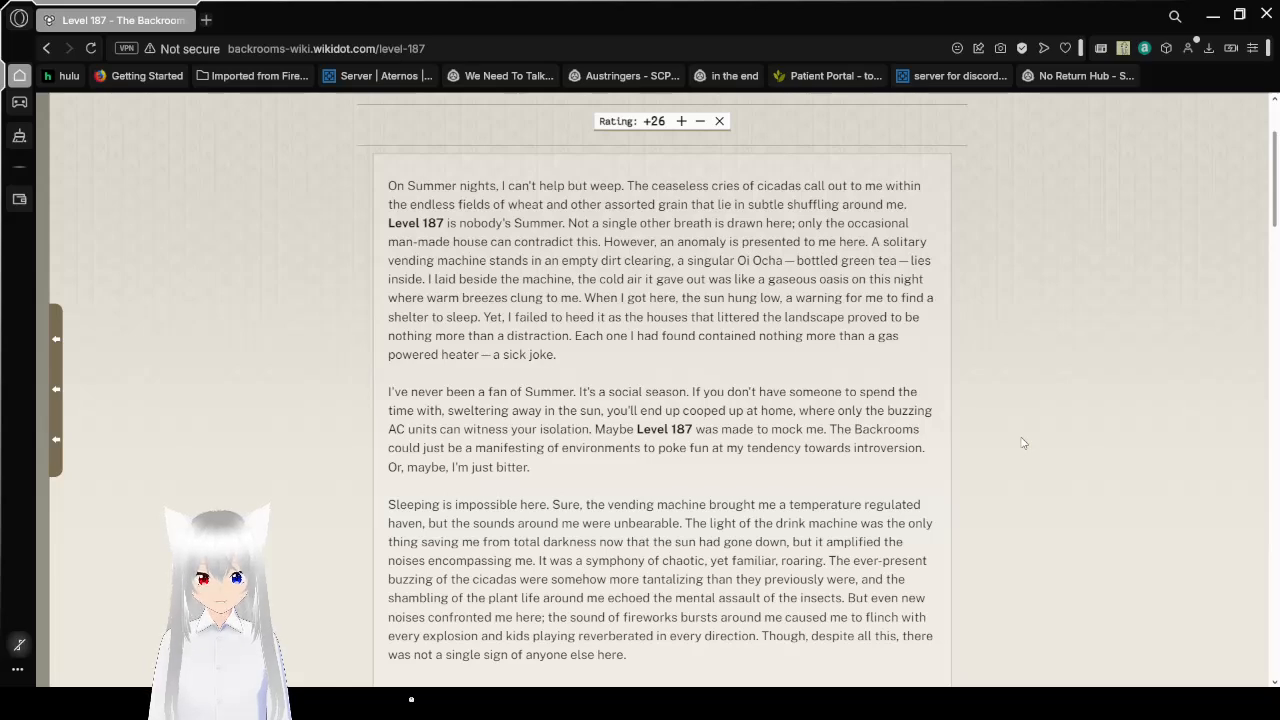
- Scroll on to the sleepless night and the narrator tearing up over fireworks
{"action": "scroll", "scroll_direction": "down", "scroll_amount": 3}
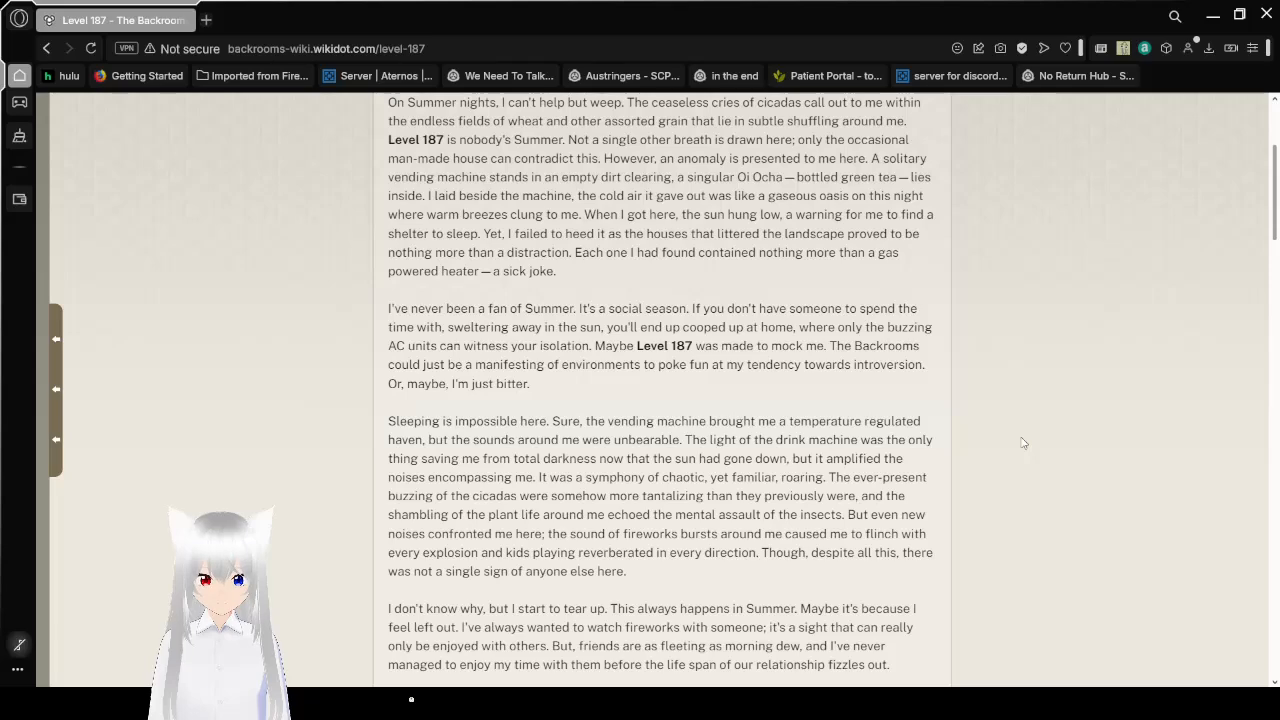
- Scroll to the sudden silence, the narrator's panic, and the feminine voice beginning the poem
{"action": "scroll", "scroll_direction": "down", "scroll_amount": 3}
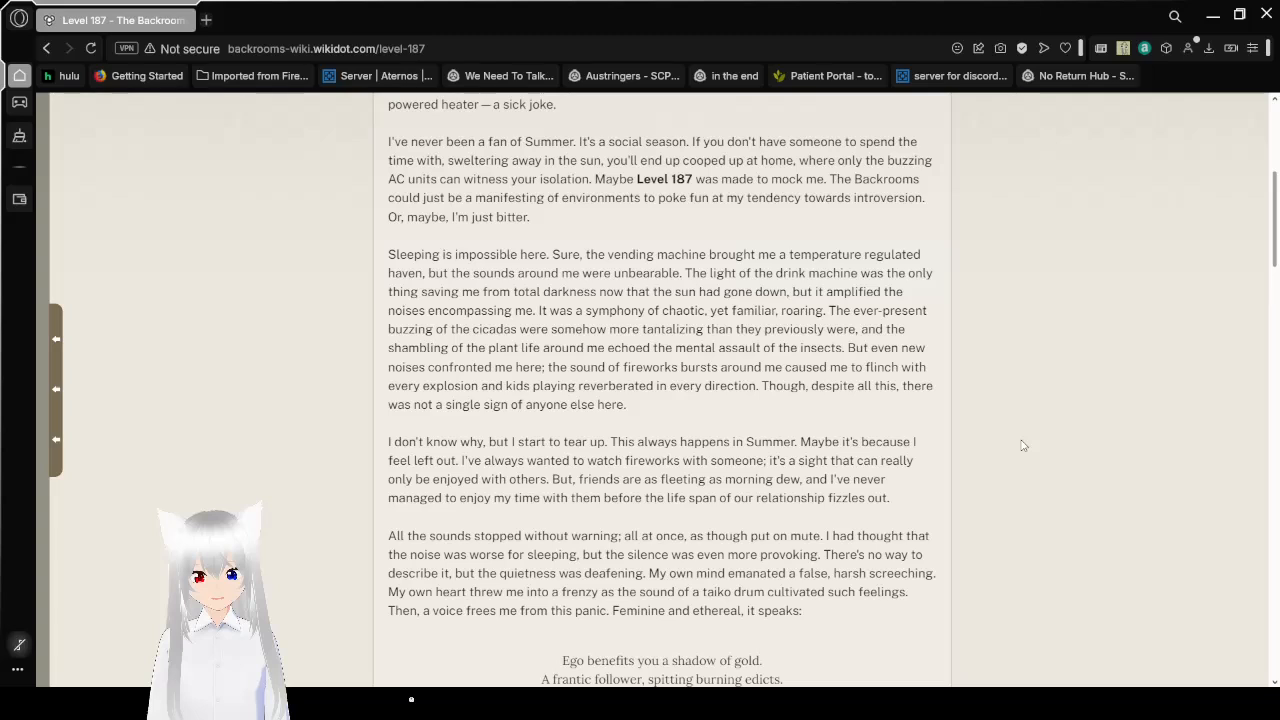
{"action": "mouse_move", "coordinate": [1044, 454]}
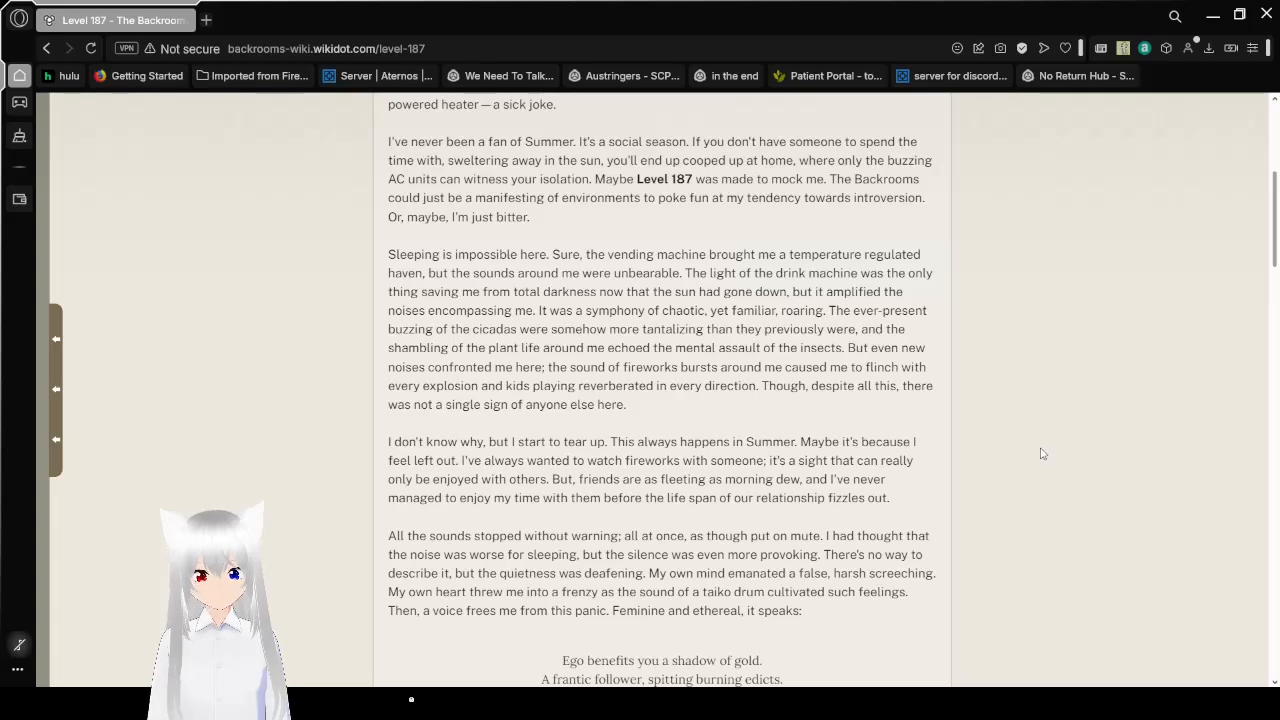
- Scroll through the whole poem to the narrator crawling toward the voice while burning
{"action": "scroll", "scroll_direction": "down", "scroll_amount": 3}
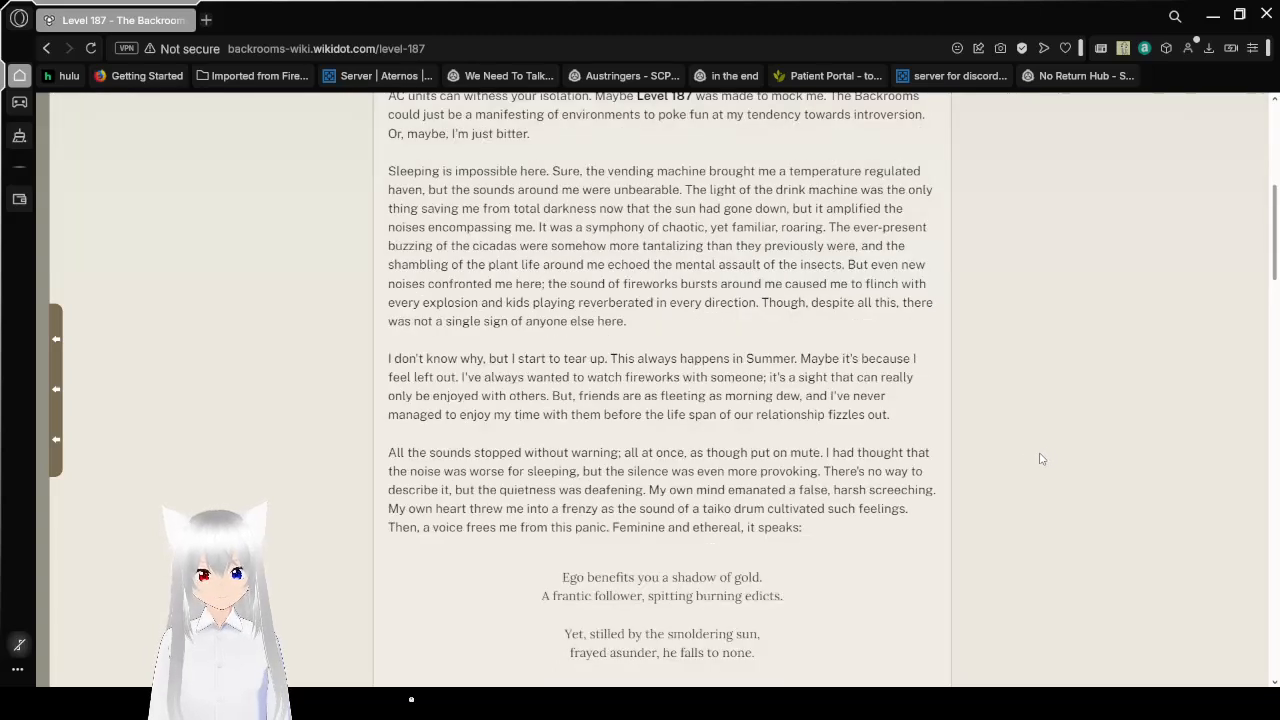
{"action": "scroll", "scroll_direction": "down", "scroll_amount": 3}
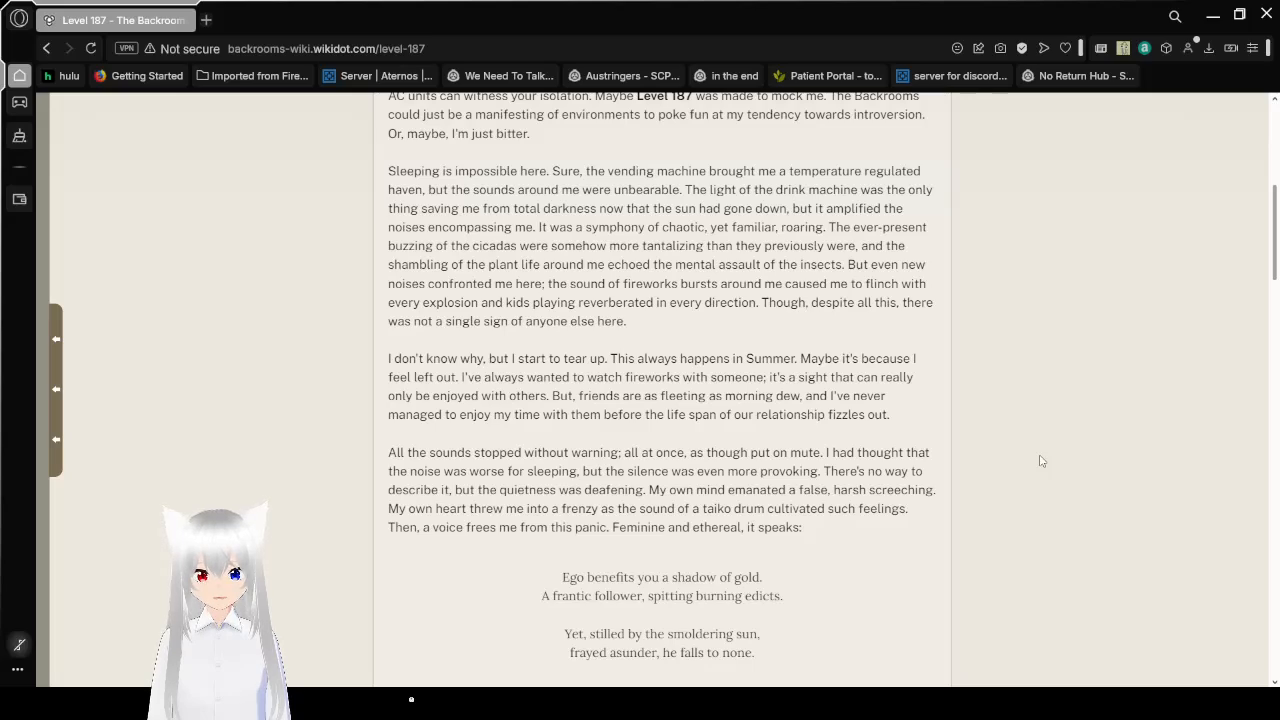
{"action": "scroll", "scroll_direction": "down", "scroll_amount": 3}
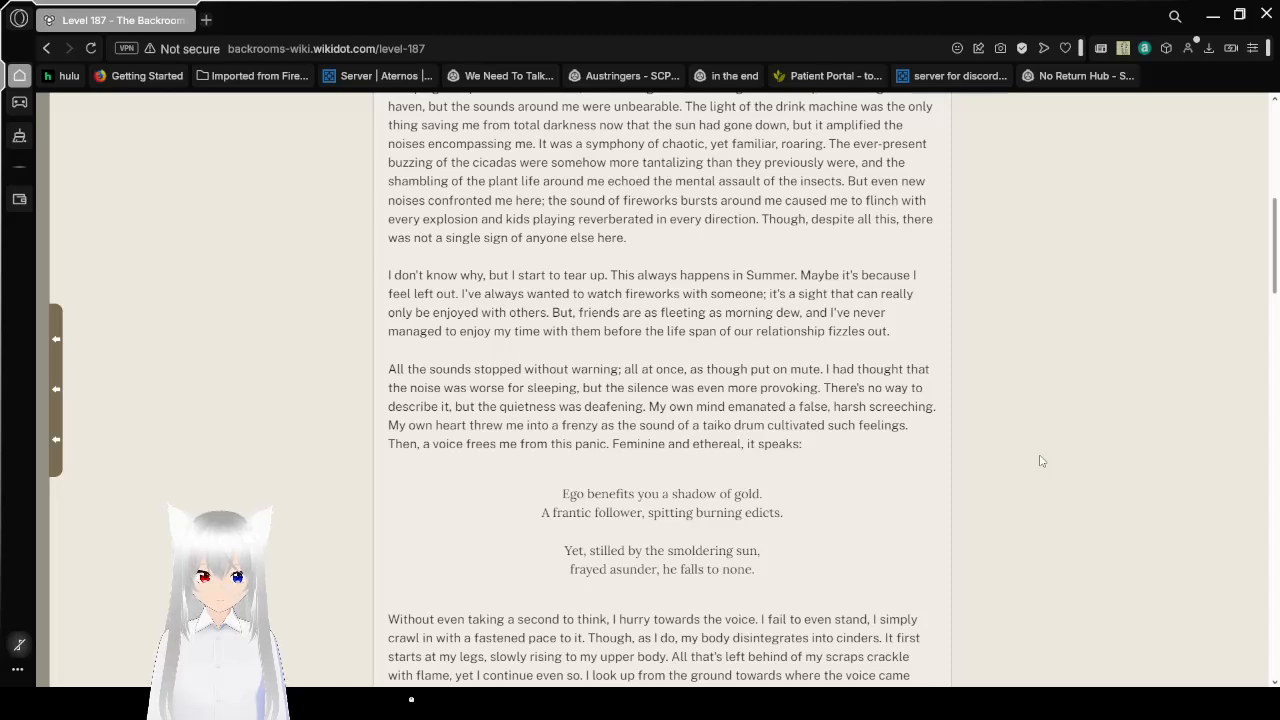
- Scroll to the story's closing "Why?" with the Survival Difficulty banner appearing below
{"action": "scroll", "scroll_direction": "down", "scroll_amount": 3}
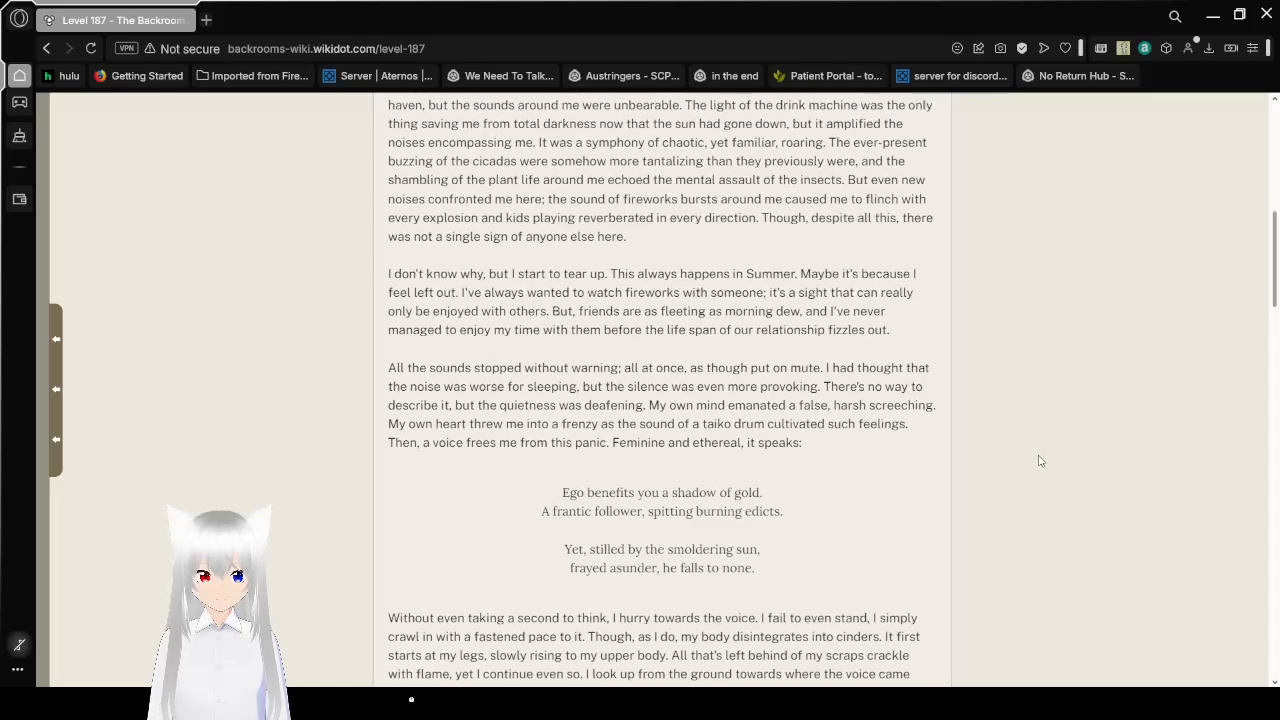
{"action": "scroll", "scroll_direction": "down", "scroll_amount": 3}
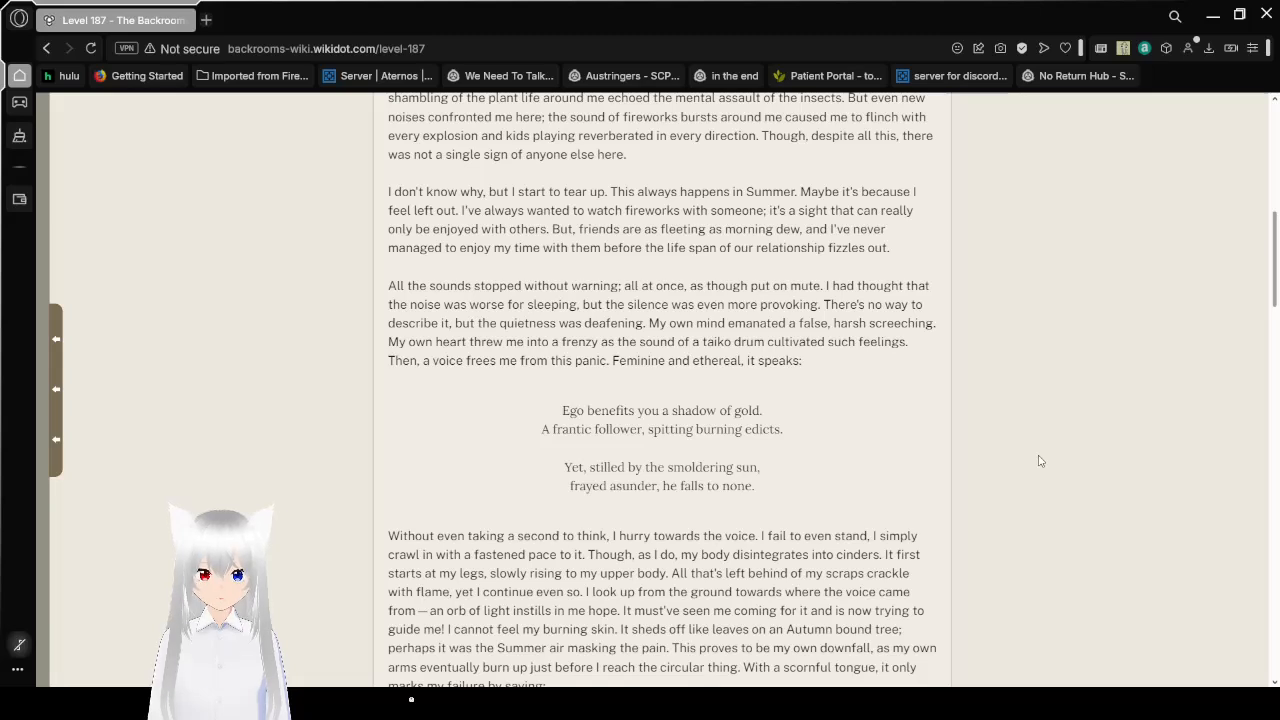
{"action": "scroll", "scroll_direction": "down", "scroll_amount": 3}
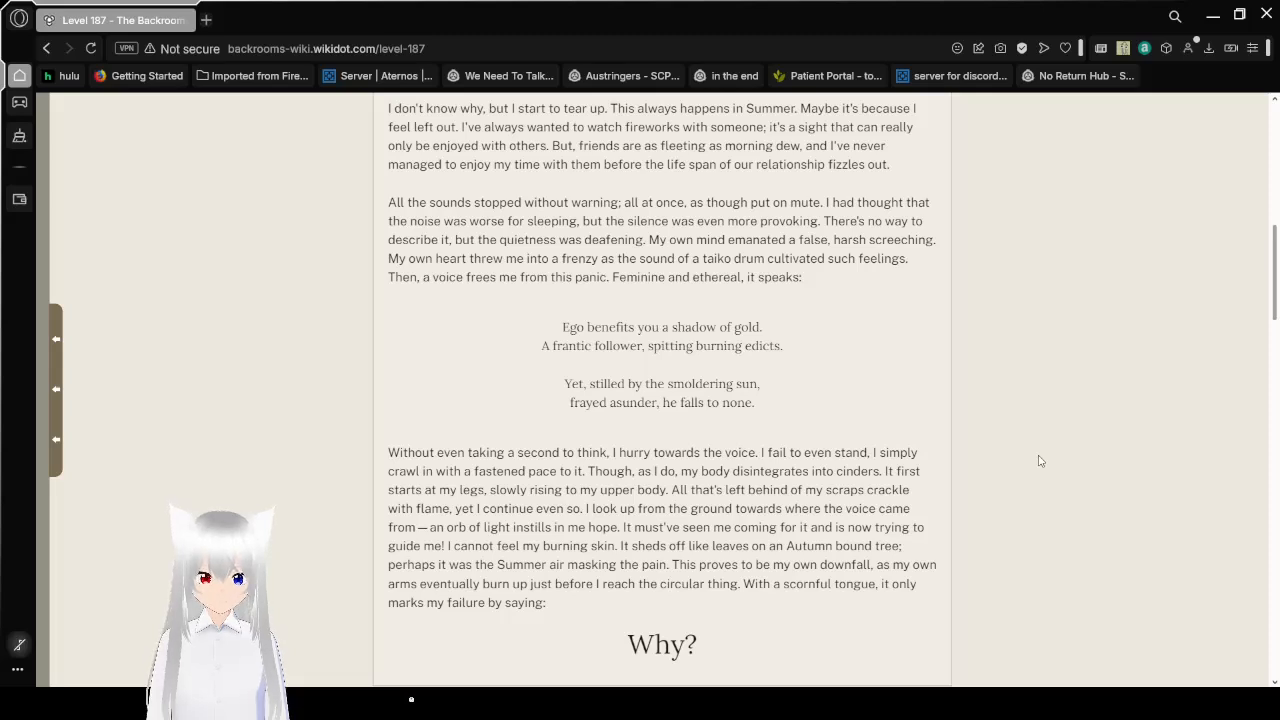
{"action": "scroll", "scroll_direction": "down", "scroll_amount": 3}
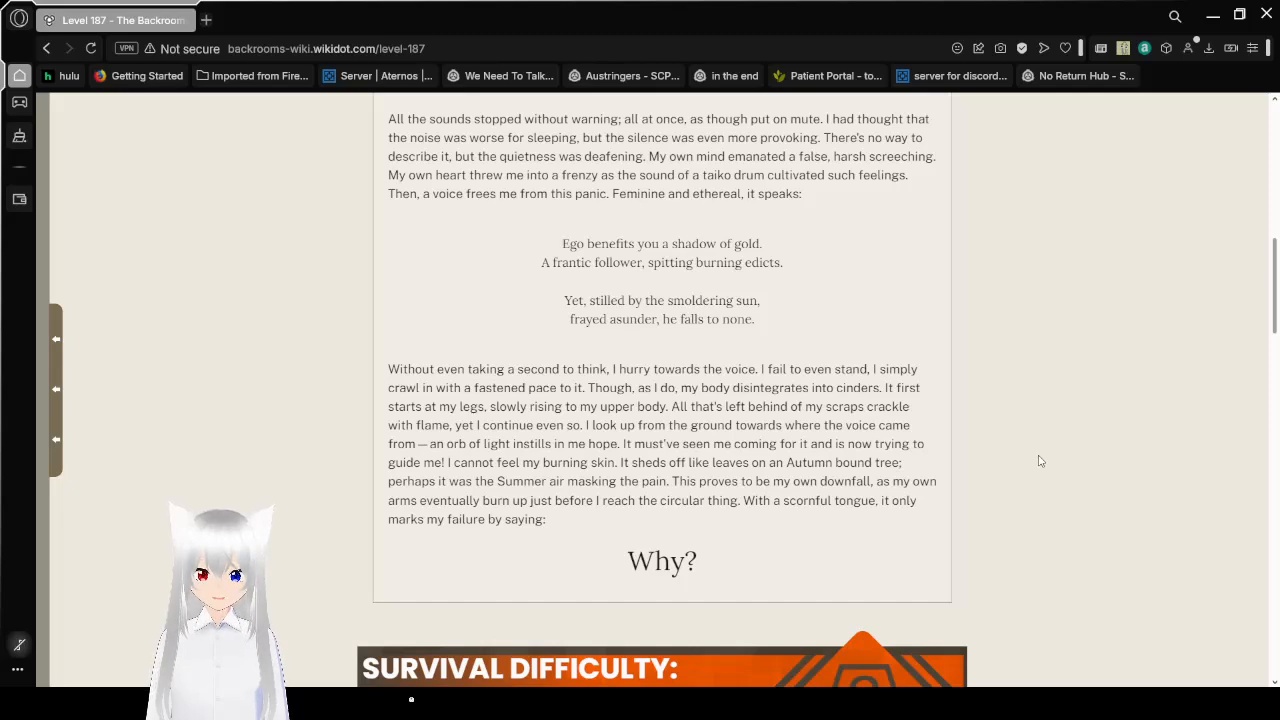
- Scroll to the Class 3 Survival Difficulty box (Unsafe, Unsecure, Low Entity Count) and start of Security Procedures
{"action": "left_click", "coordinate": [1040, 456]}
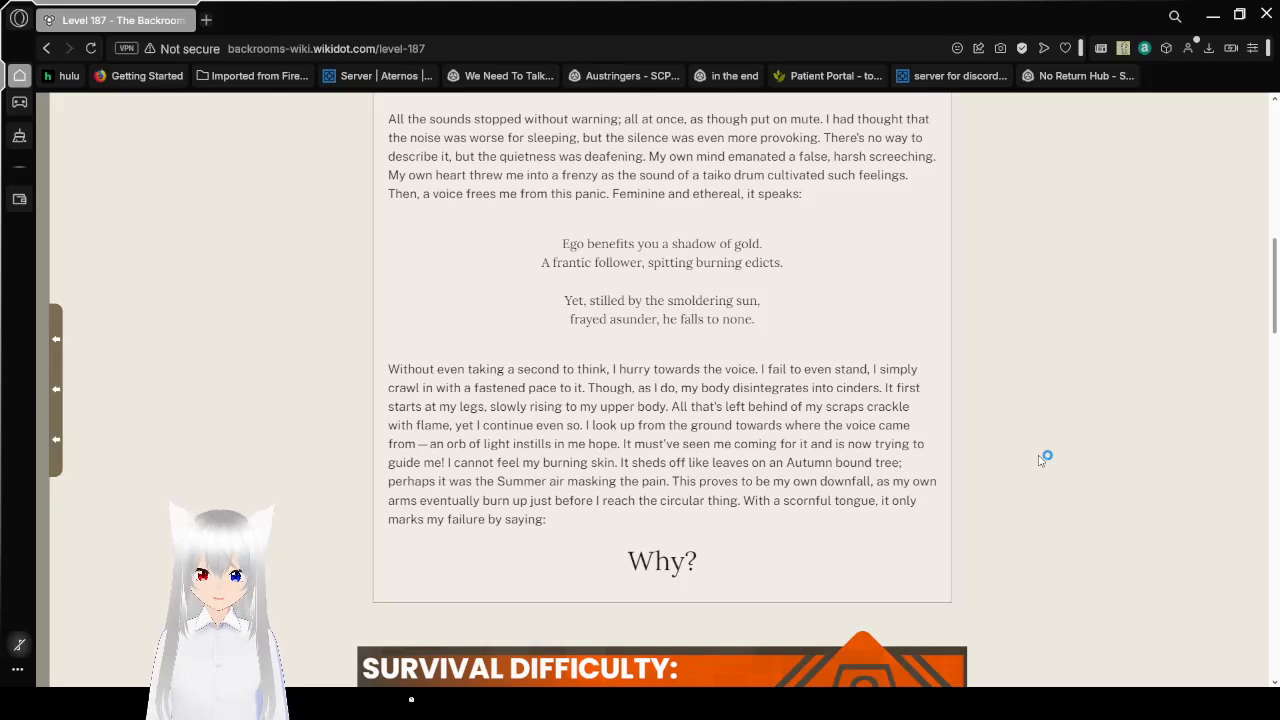
{"action": "mouse_move", "coordinate": [1040, 458]}
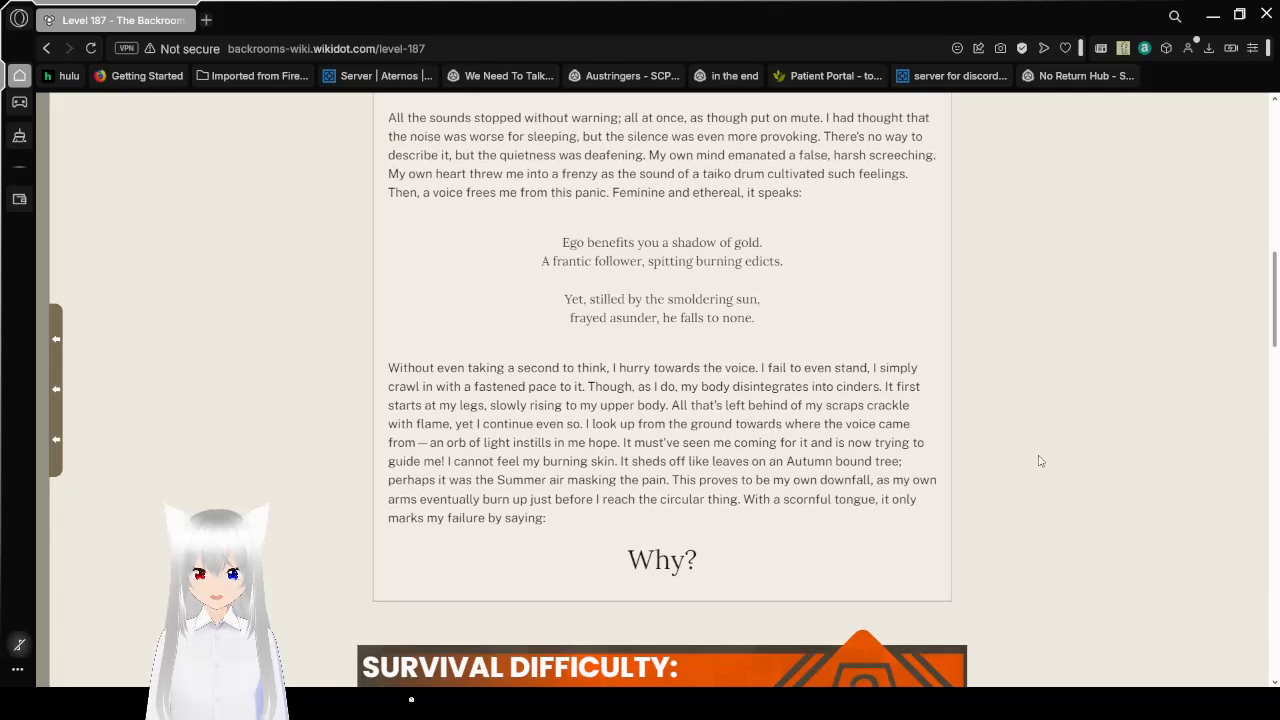
{"action": "scroll", "scroll_direction": "down", "scroll_amount": 3}
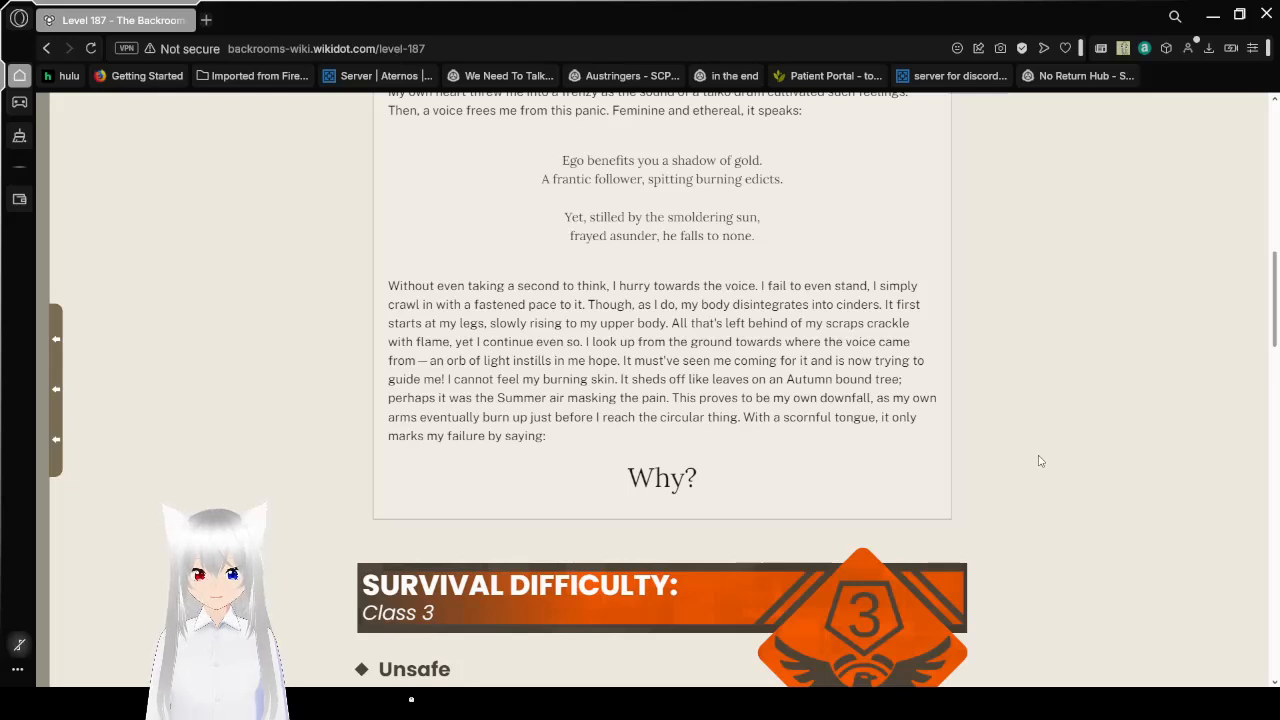
{"action": "scroll", "scroll_direction": "down", "scroll_amount": 3}
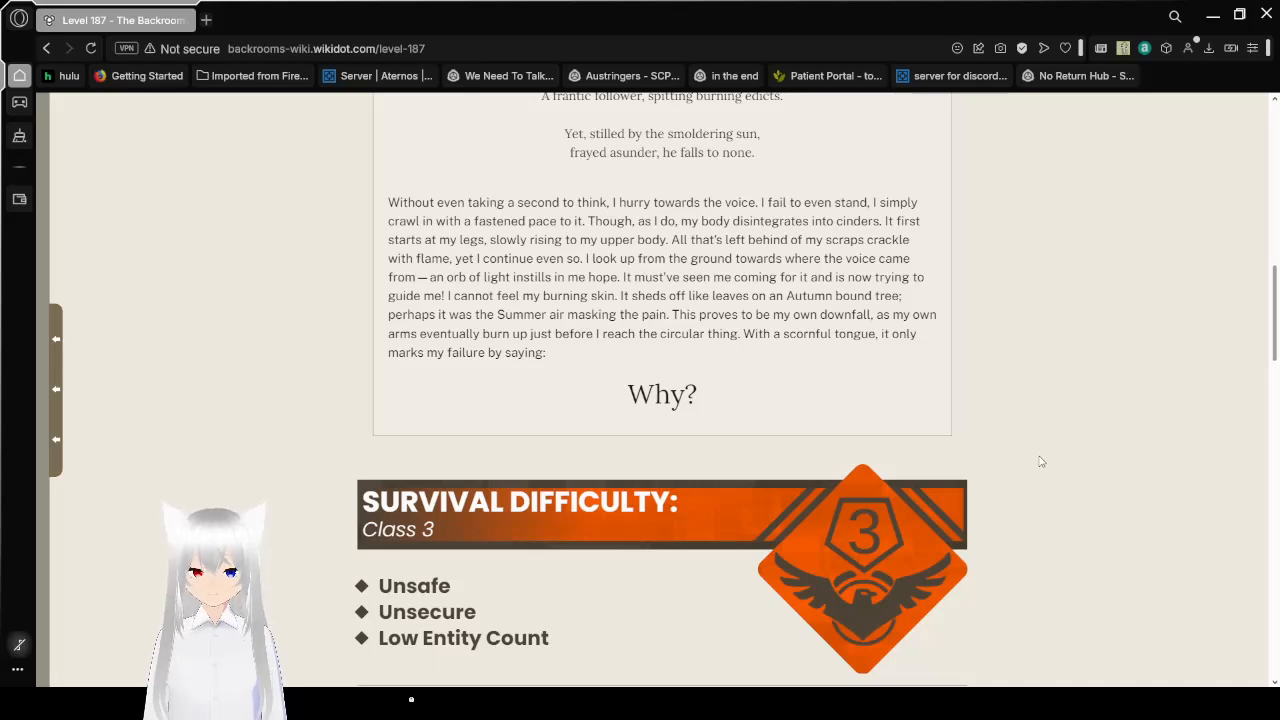
{"action": "scroll", "scroll_direction": "down", "scroll_amount": 3}
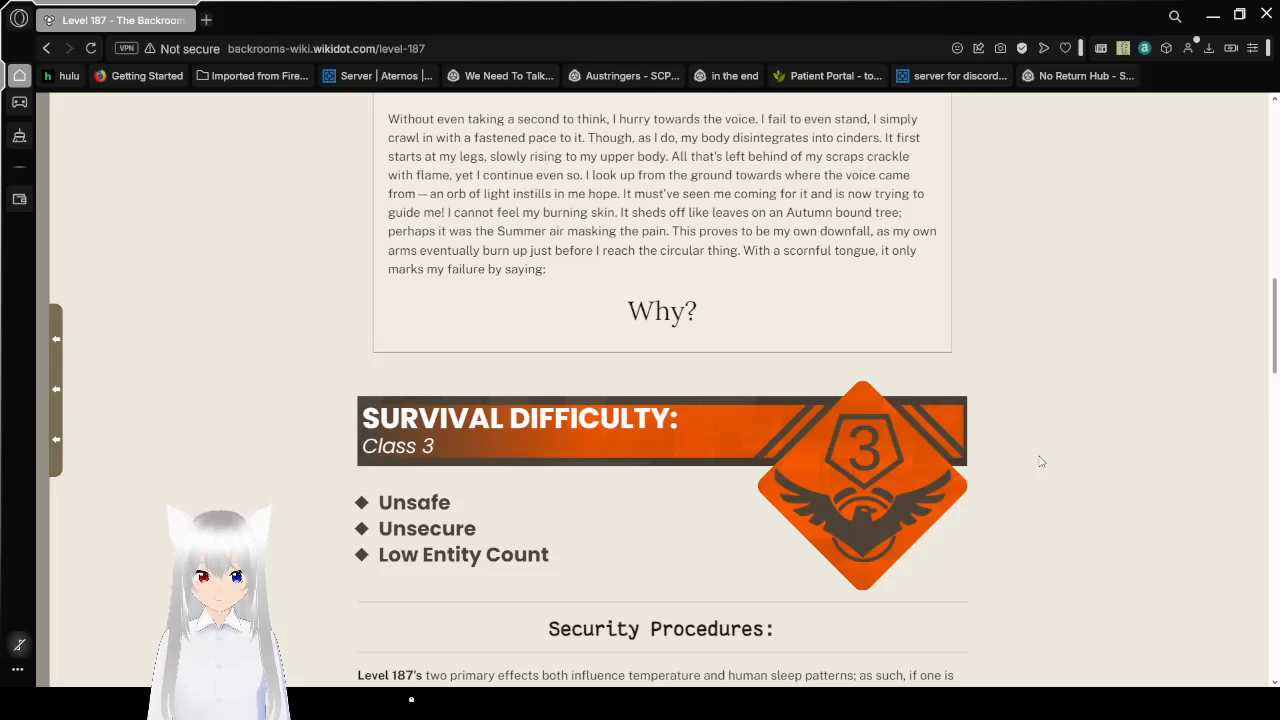
{"action": "scroll", "scroll_direction": "down", "scroll_amount": 3}
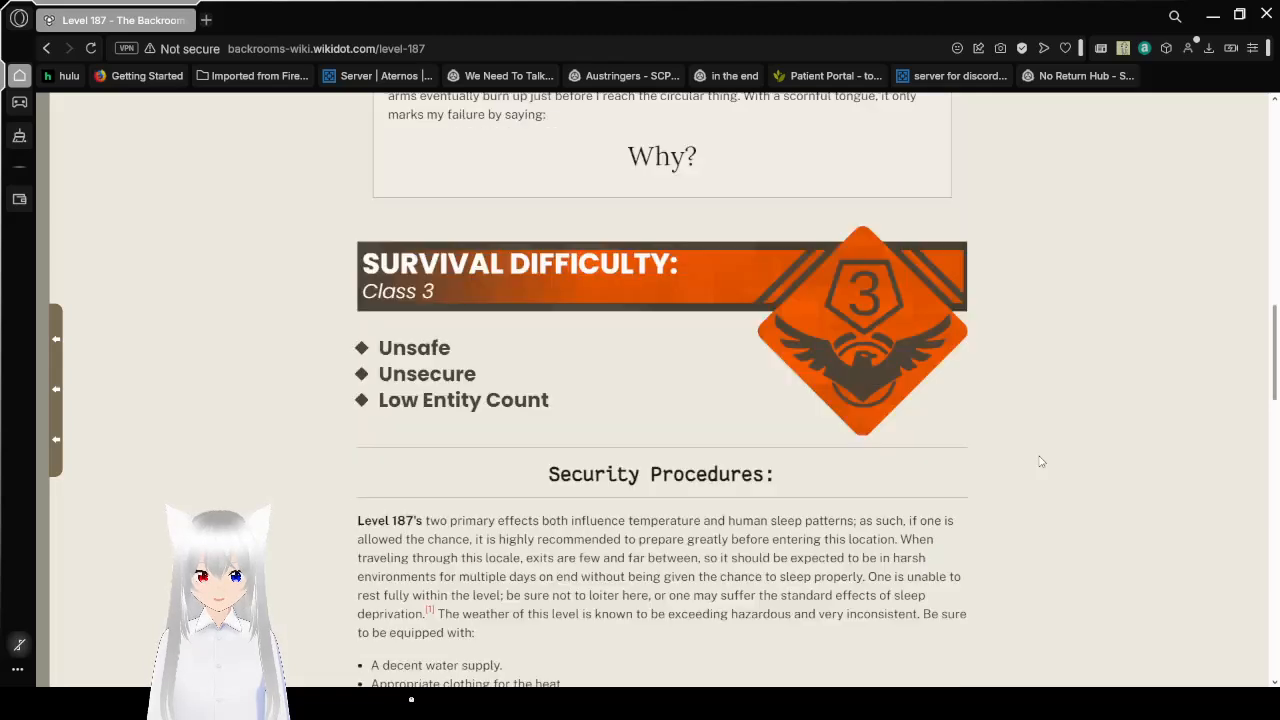
- Read Security Procedures with footnotes on hallucinations/fatigue and tents/umbrellas, reaching the Description section
{"action": "scroll", "scroll_direction": "down", "scroll_amount": 3}
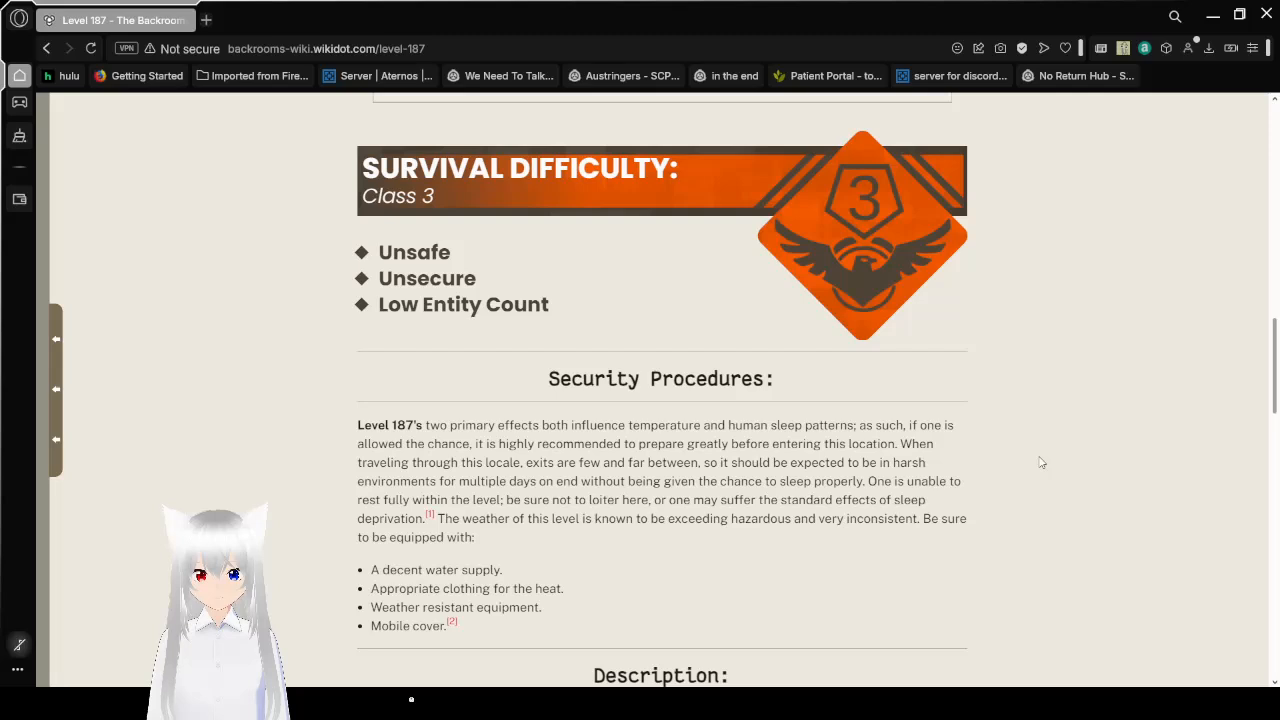
{"action": "scroll", "scroll_direction": "down", "scroll_amount": 3}
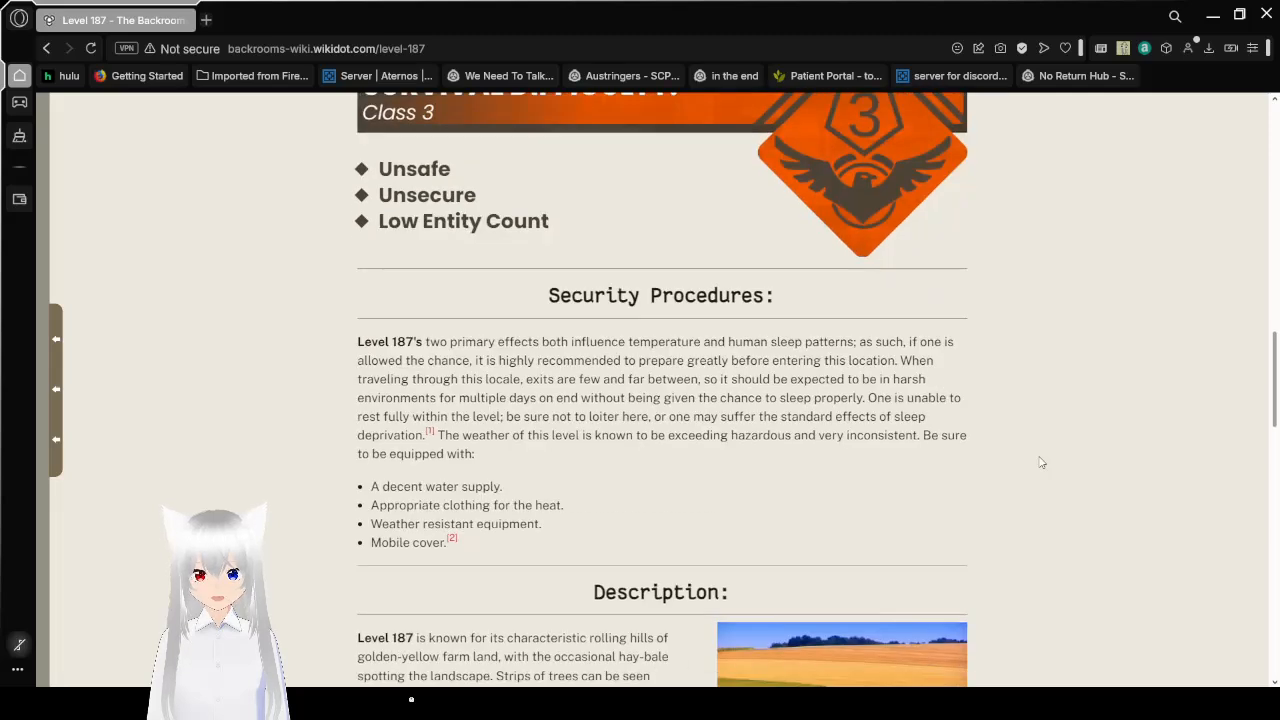
{"action": "scroll", "scroll_direction": "down", "scroll_amount": 3}
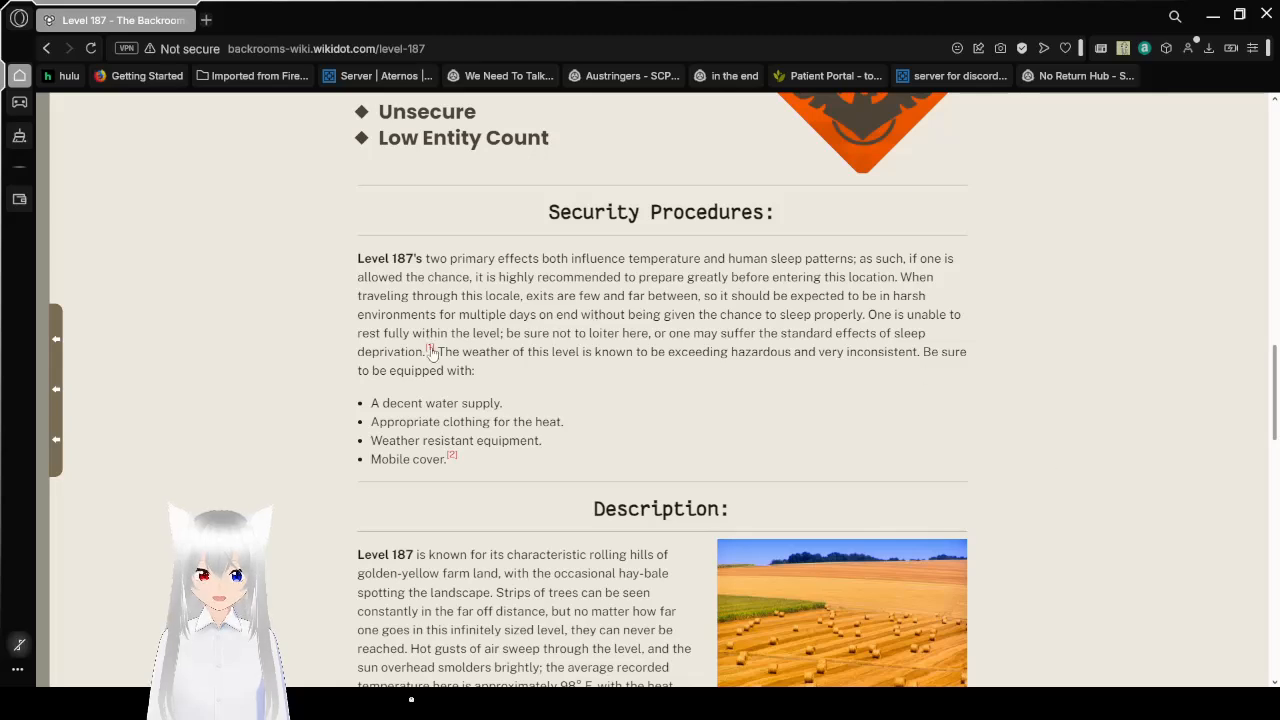
{"action": "mouse_move", "coordinate": [430, 352]}
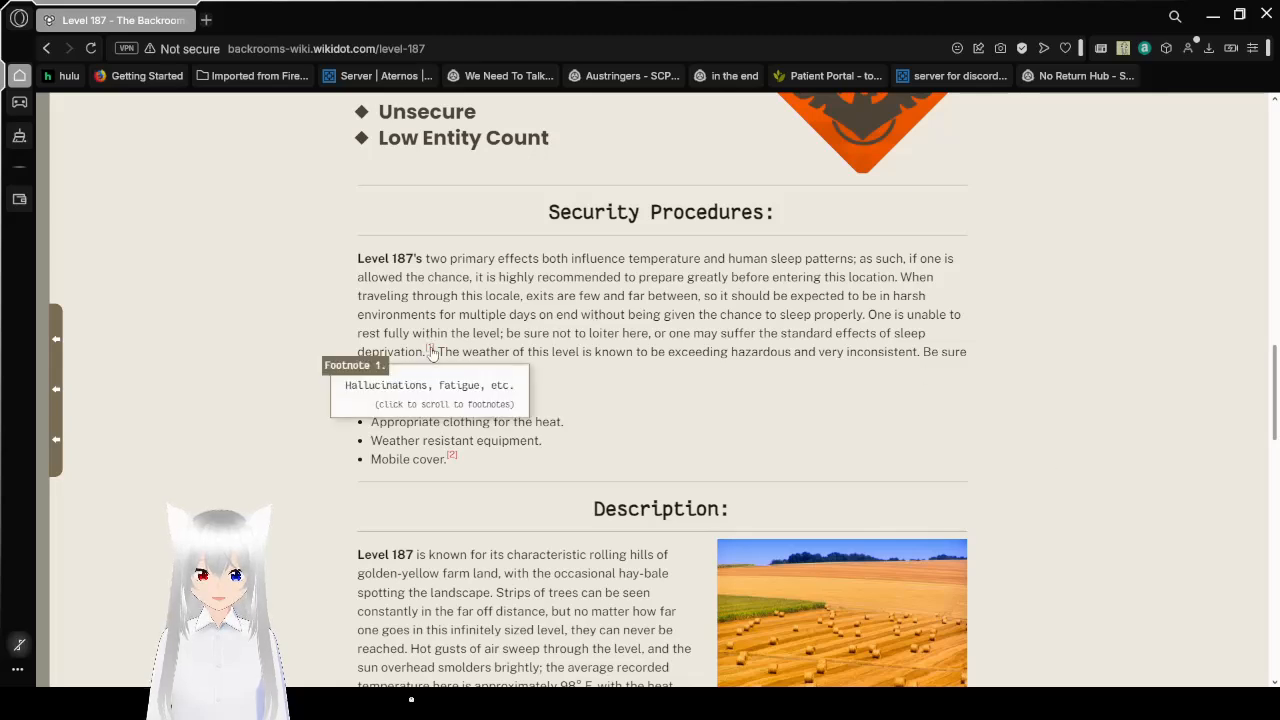
{"action": "mouse_move", "coordinate": [684, 390]}
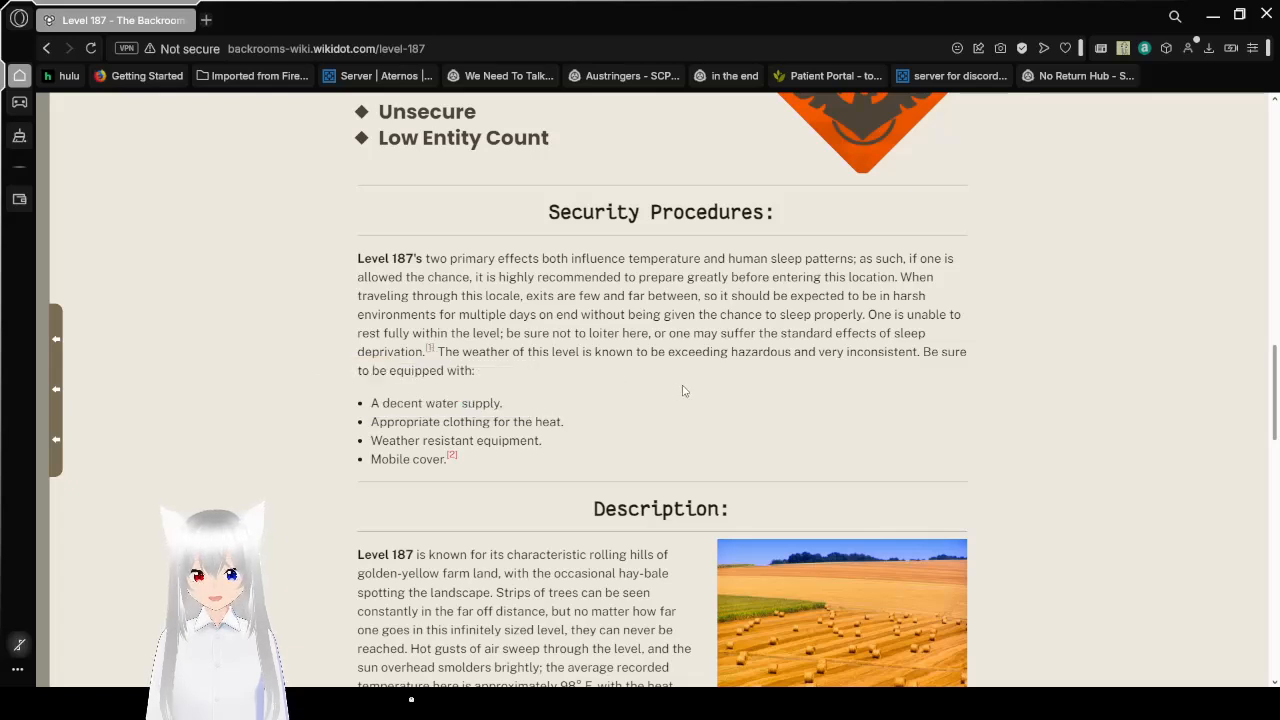
{"action": "scroll", "scroll_direction": "down", "scroll_amount": 3}
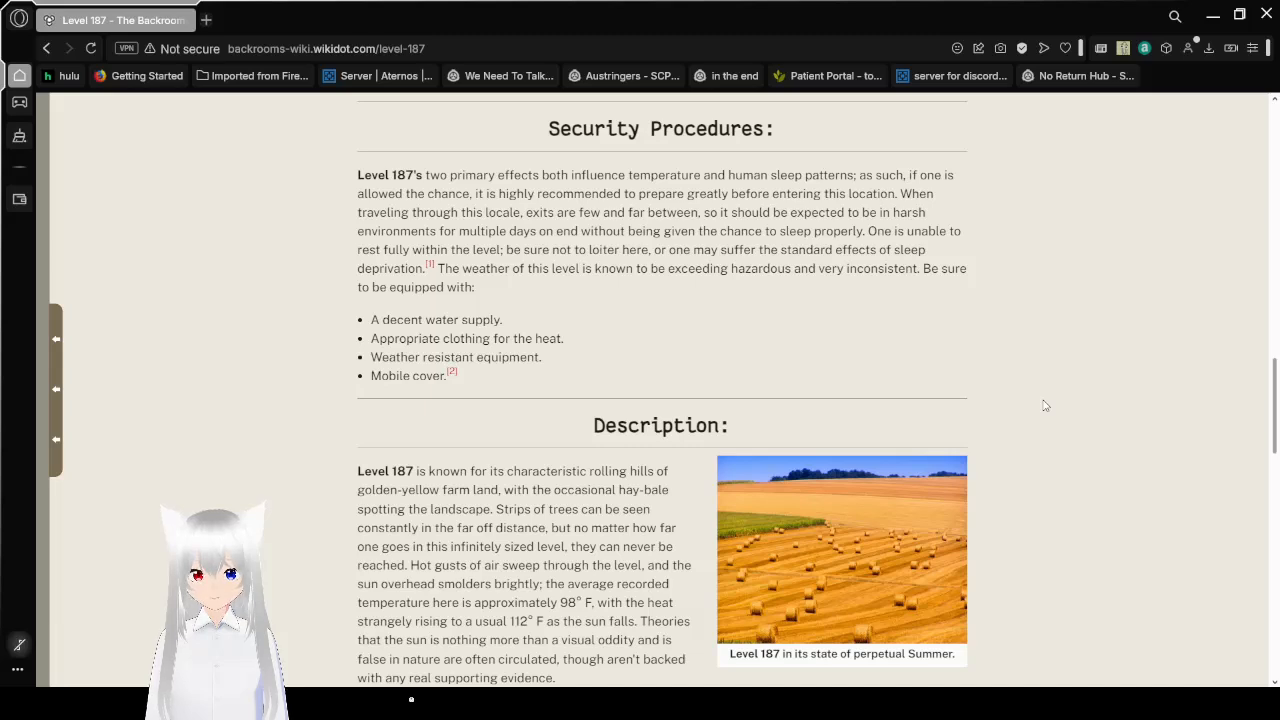
{"action": "mouse_move", "coordinate": [1058, 420]}
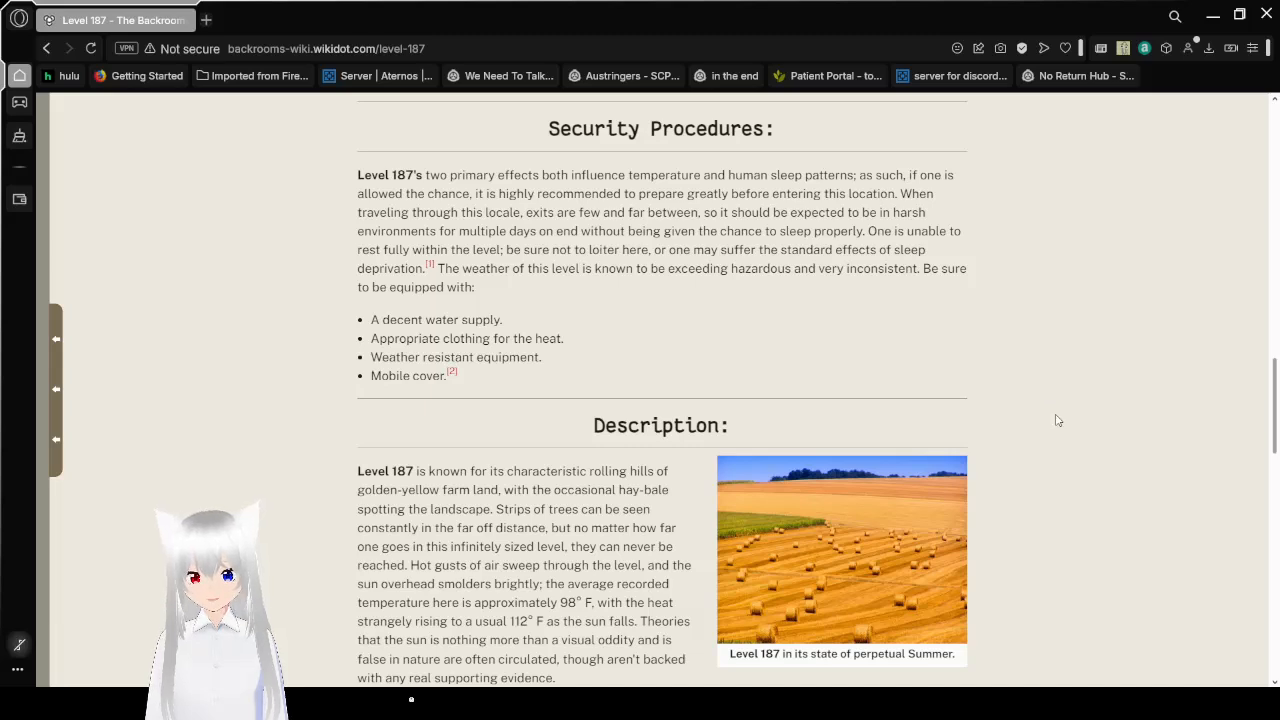
{"action": "mouse_move", "coordinate": [458, 390]}
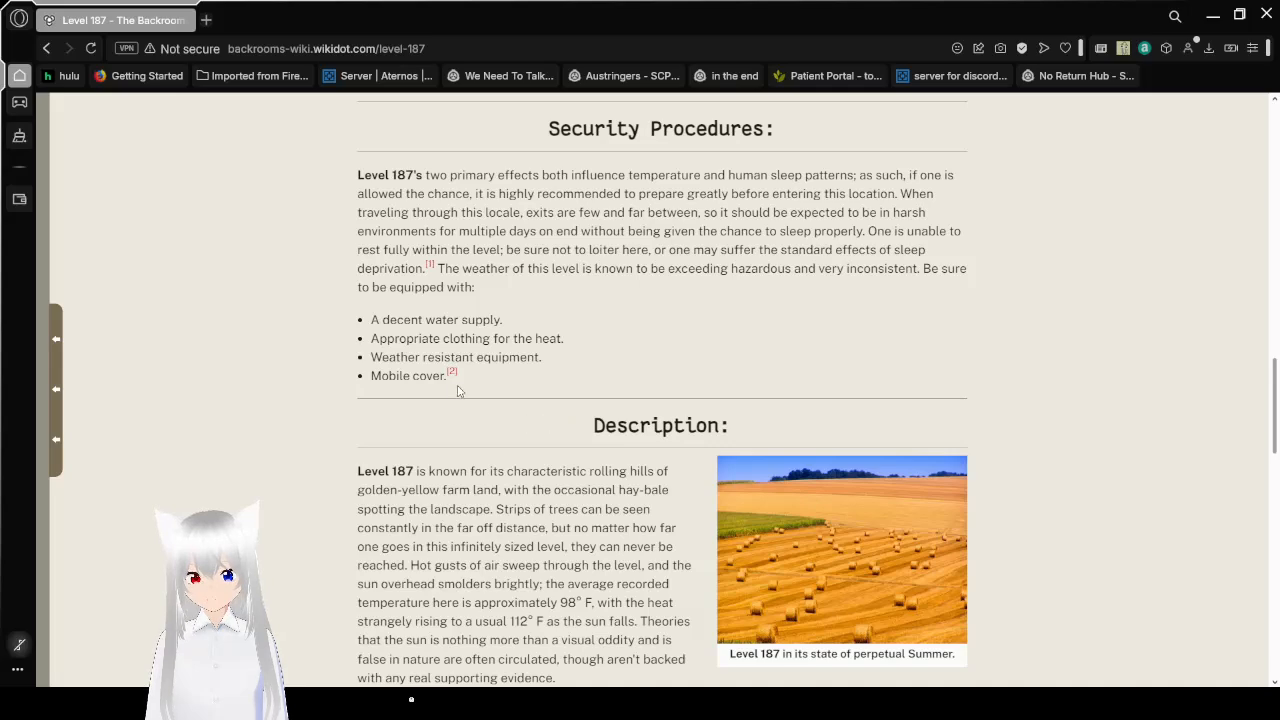
{"action": "mouse_move", "coordinate": [452, 370]}
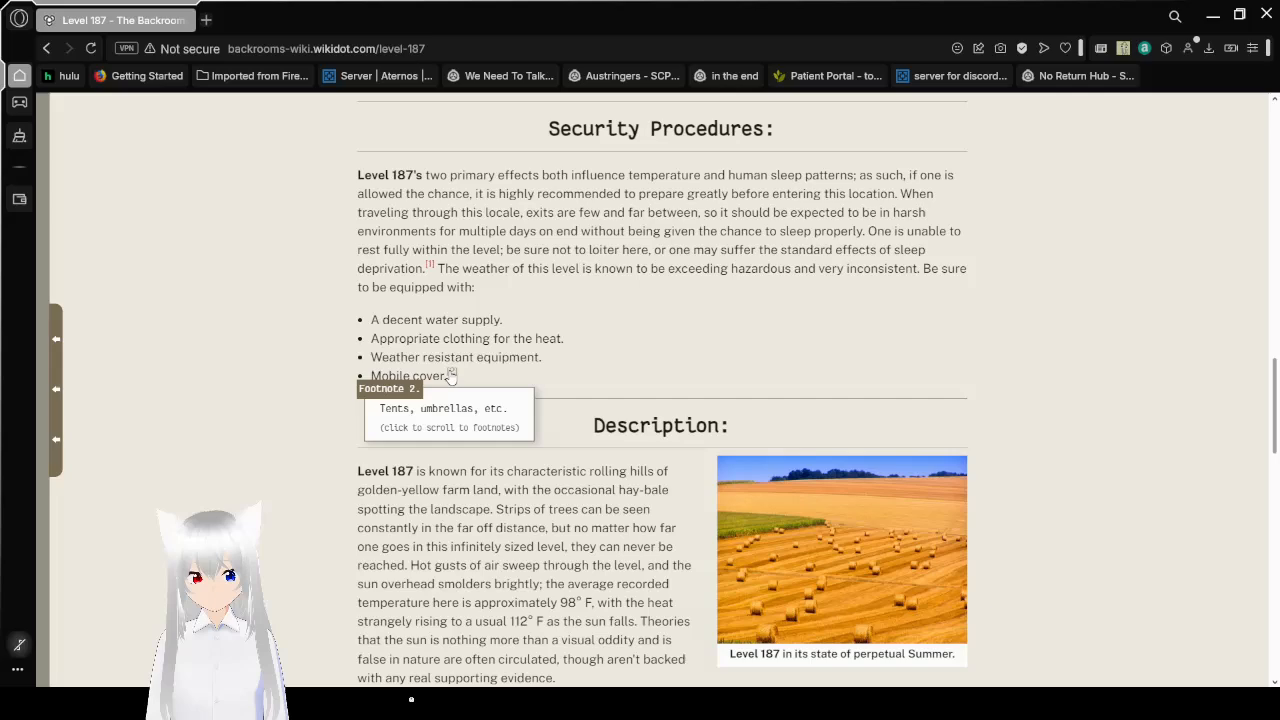
{"action": "mouse_move", "coordinate": [456, 376]}
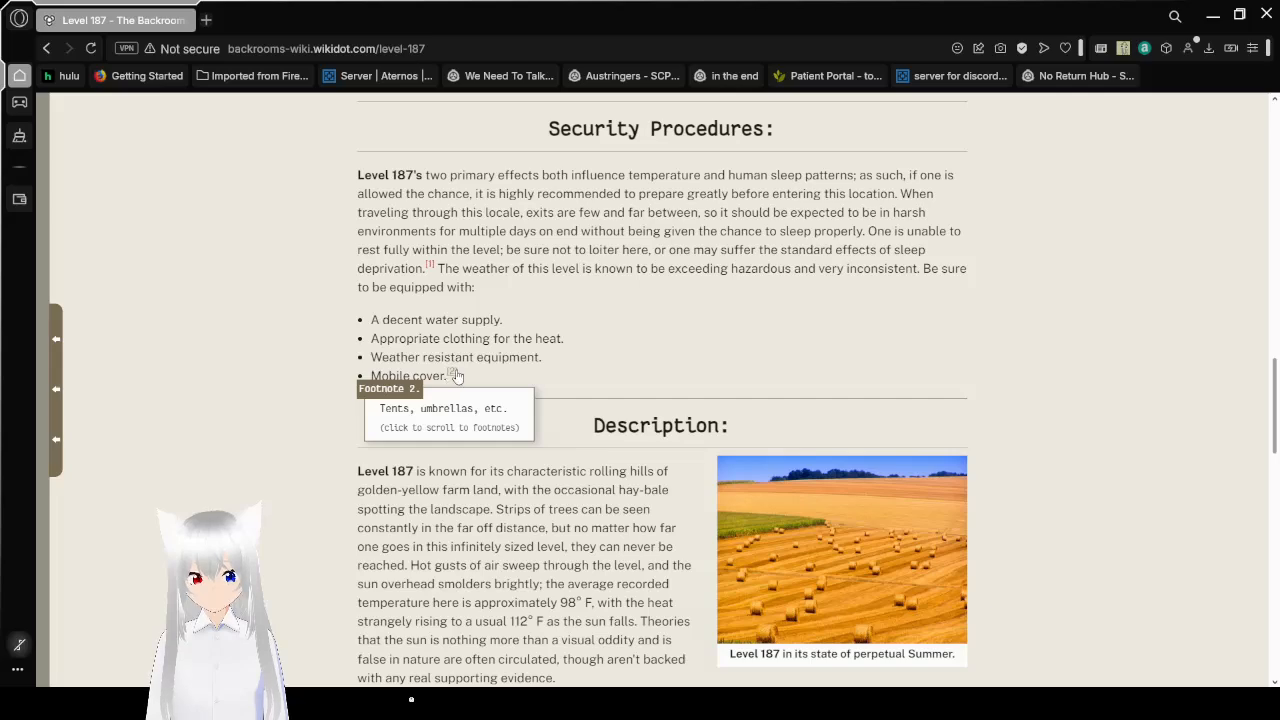
{"action": "scroll", "scroll_direction": "down", "scroll_amount": 3}
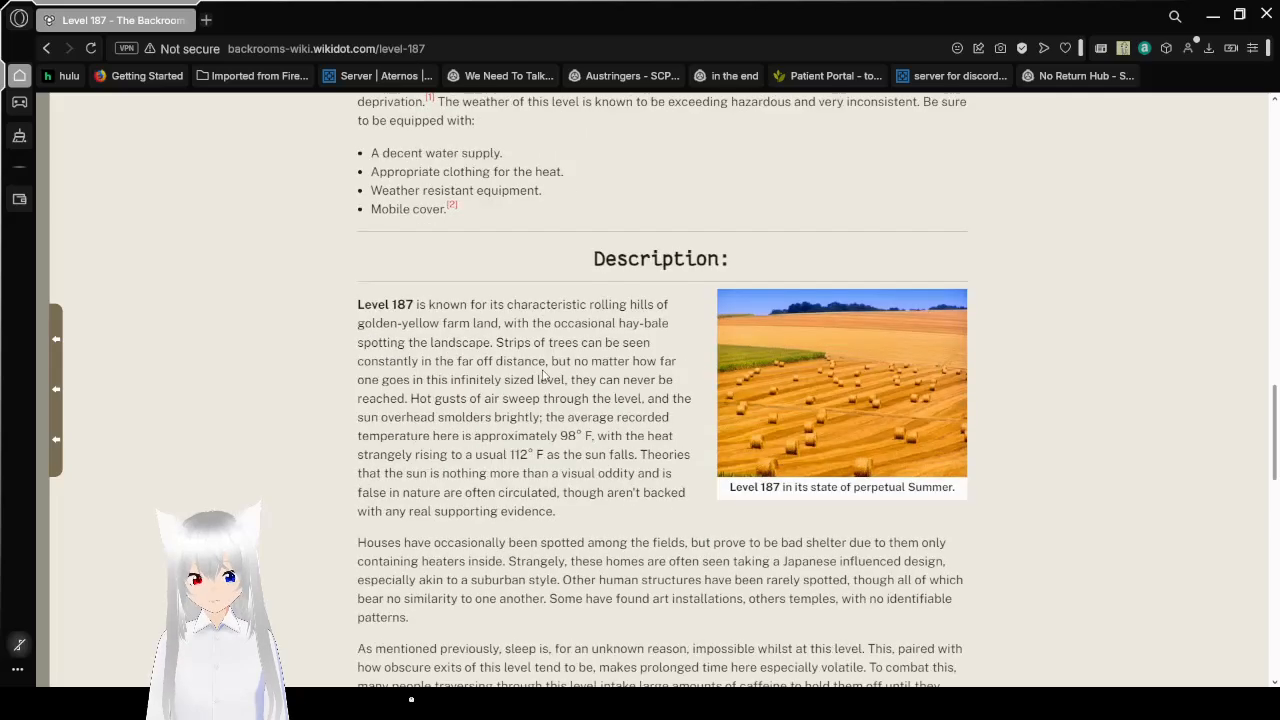
- Scroll through the Description section of Level 187
{"action": "scroll", "scroll_direction": "down", "scroll_amount": 3}
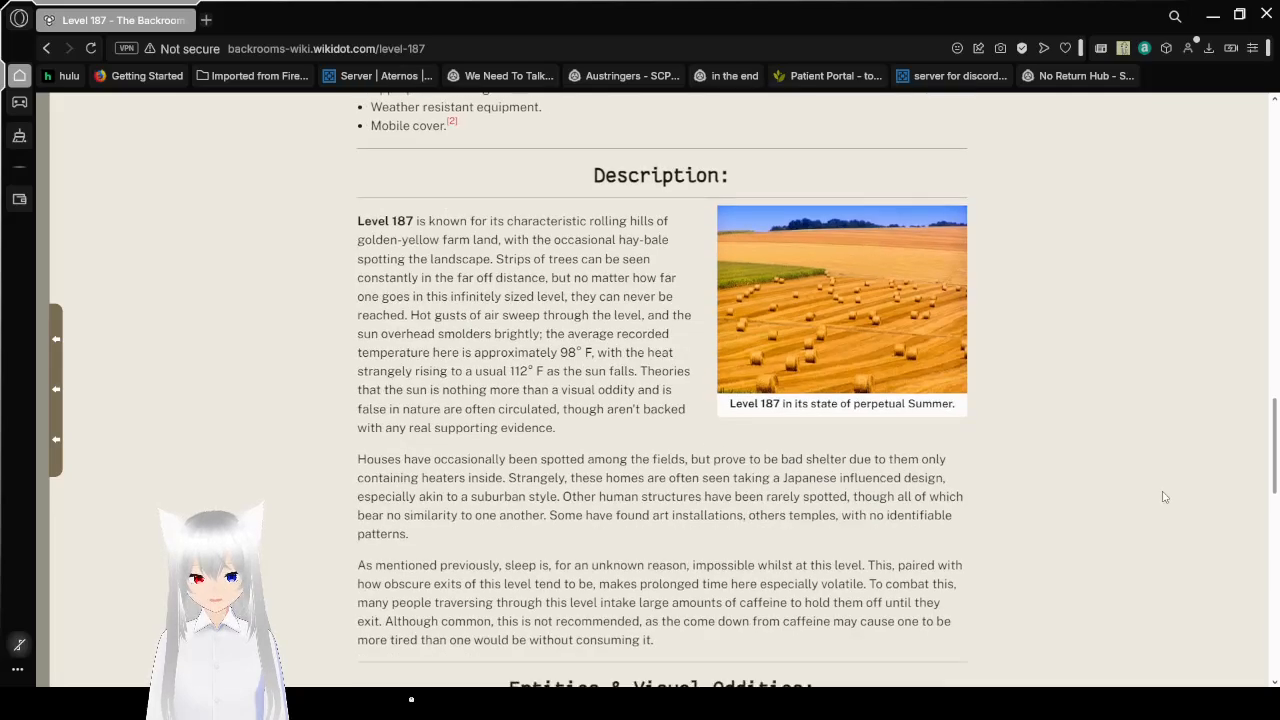
{"action": "scroll", "scroll_direction": "down", "scroll_amount": 3}
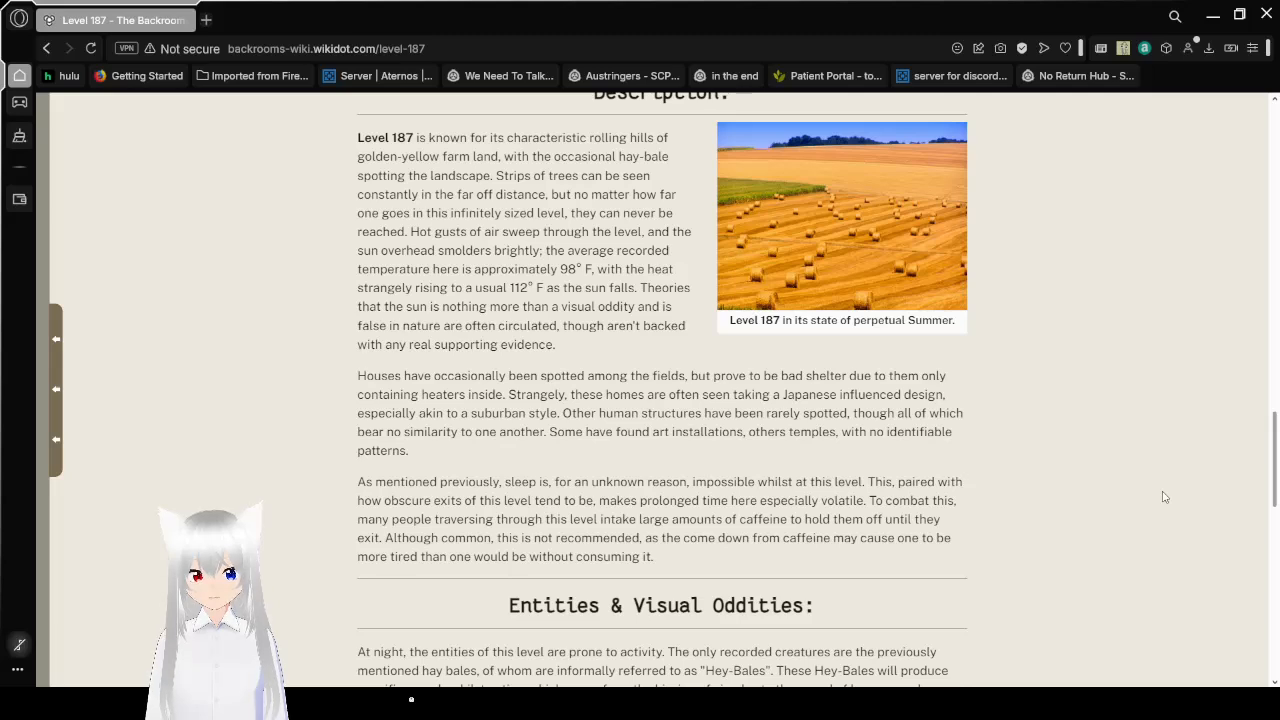
{"action": "scroll", "scroll_direction": "down", "scroll_amount": 3}
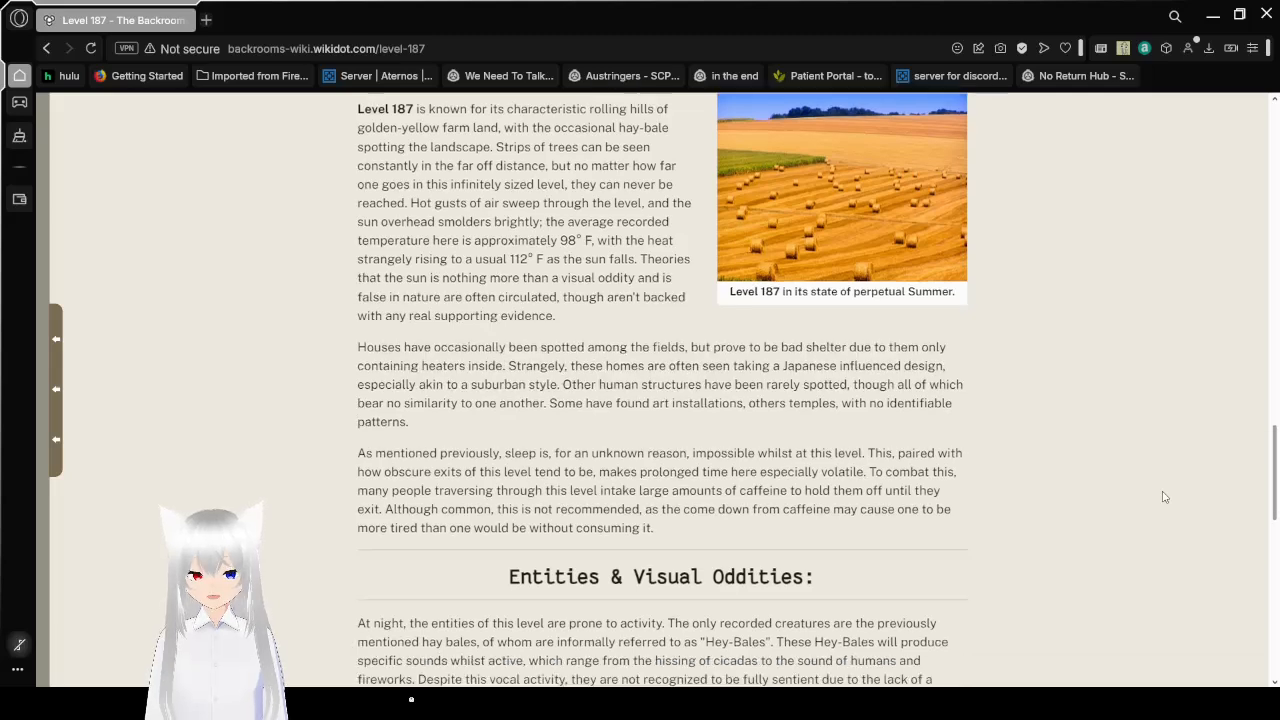
{"action": "scroll", "scroll_direction": "down", "scroll_amount": 3}
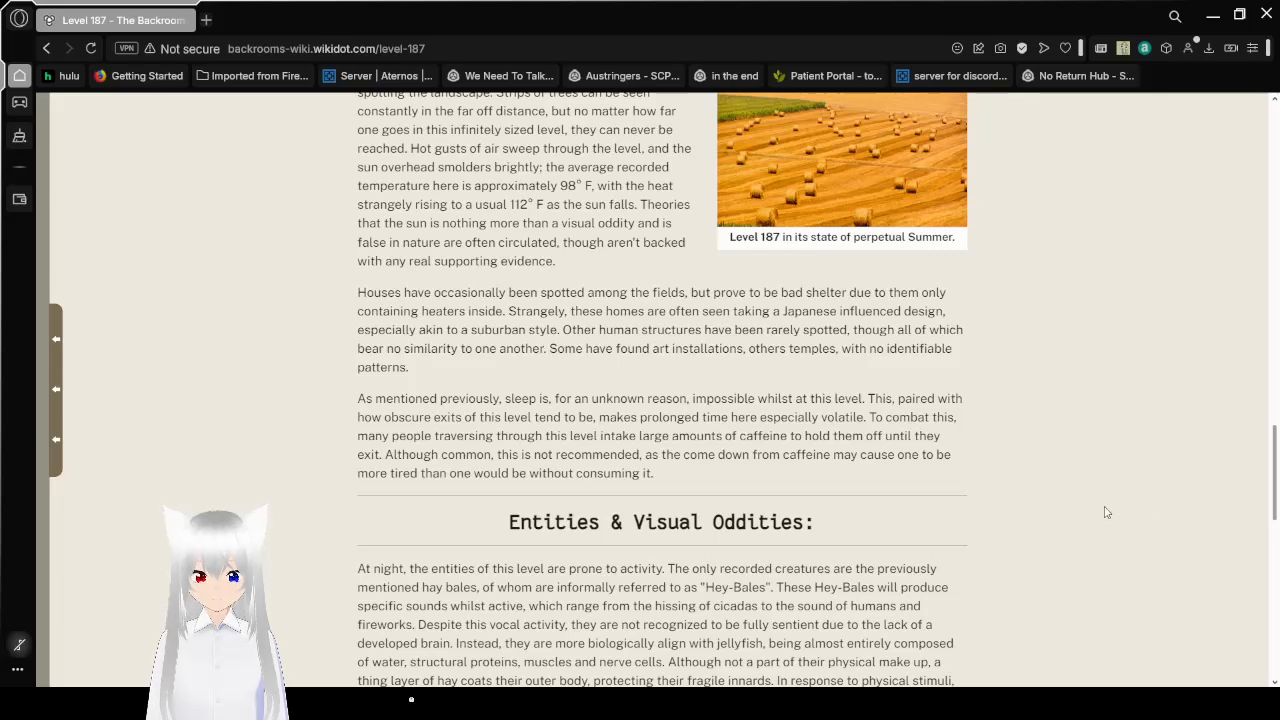
- Read Entities & Visual Oddities about the Hey-Bales through the hallucinations paragraph, with Entrances appearing
{"action": "scroll", "scroll_direction": "down", "scroll_amount": 3}
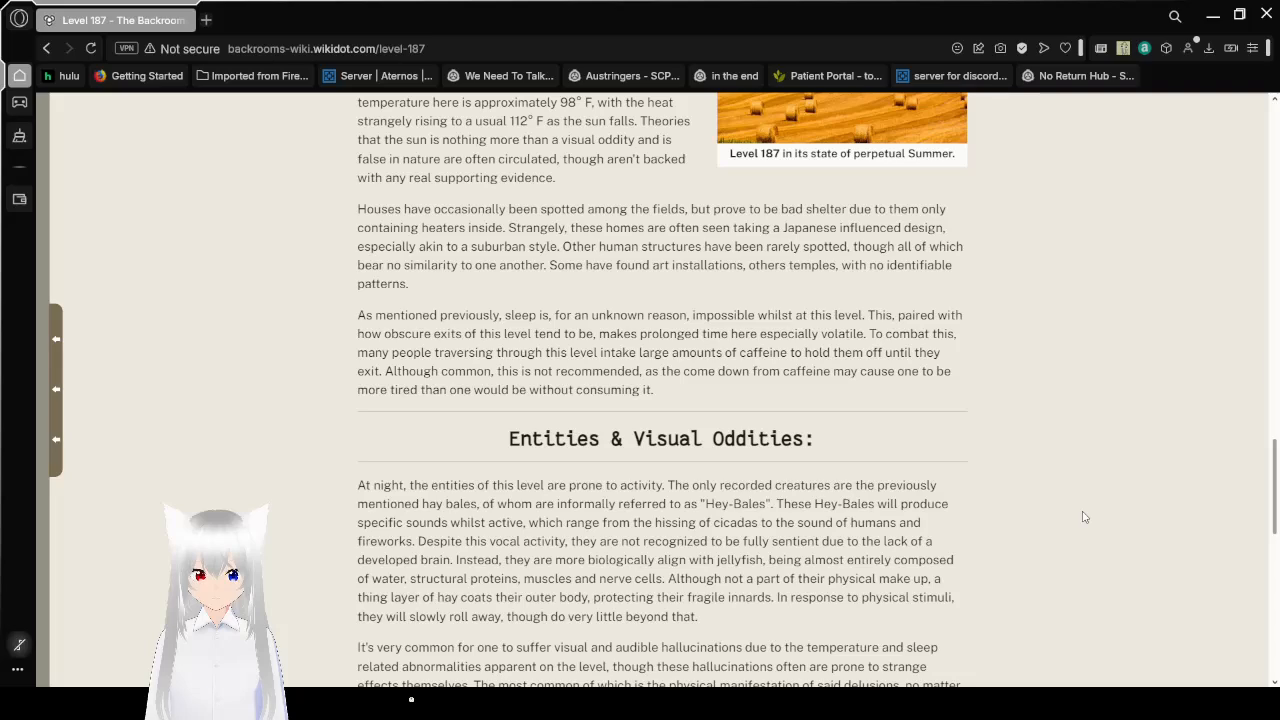
{"action": "scroll", "scroll_direction": "down", "scroll_amount": 3}
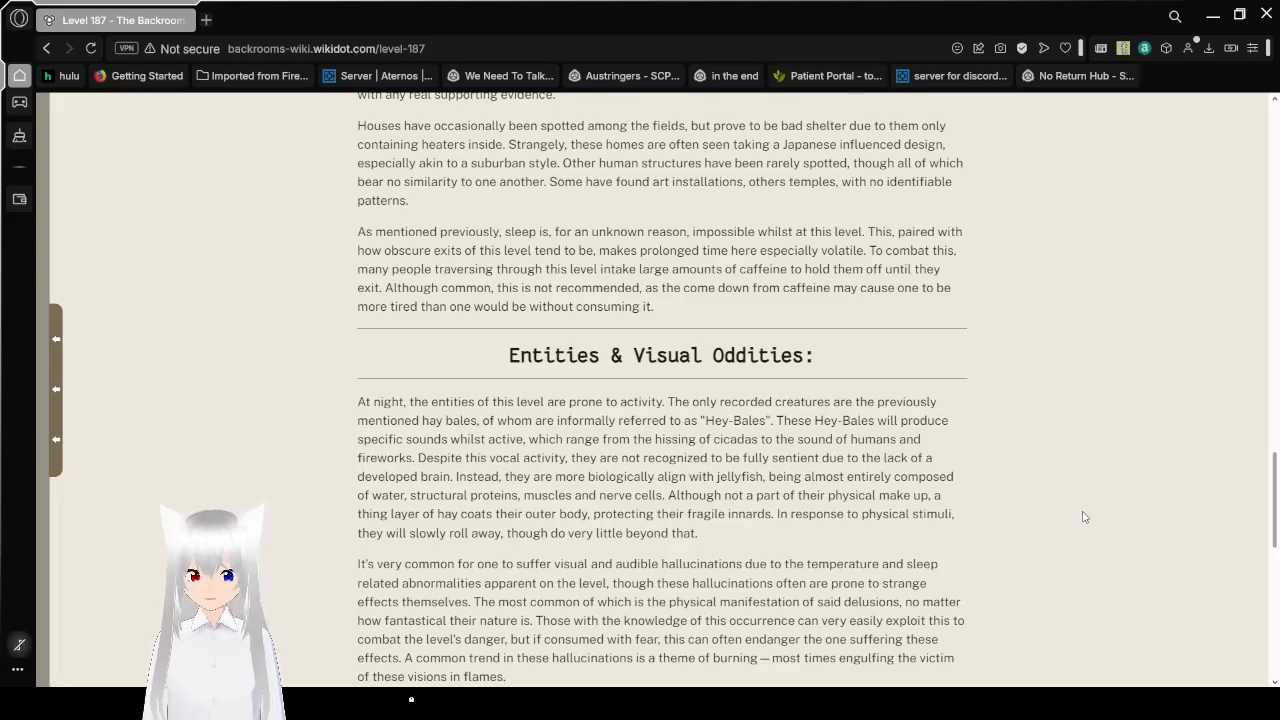
{"action": "scroll", "scroll_direction": "down", "scroll_amount": 3}
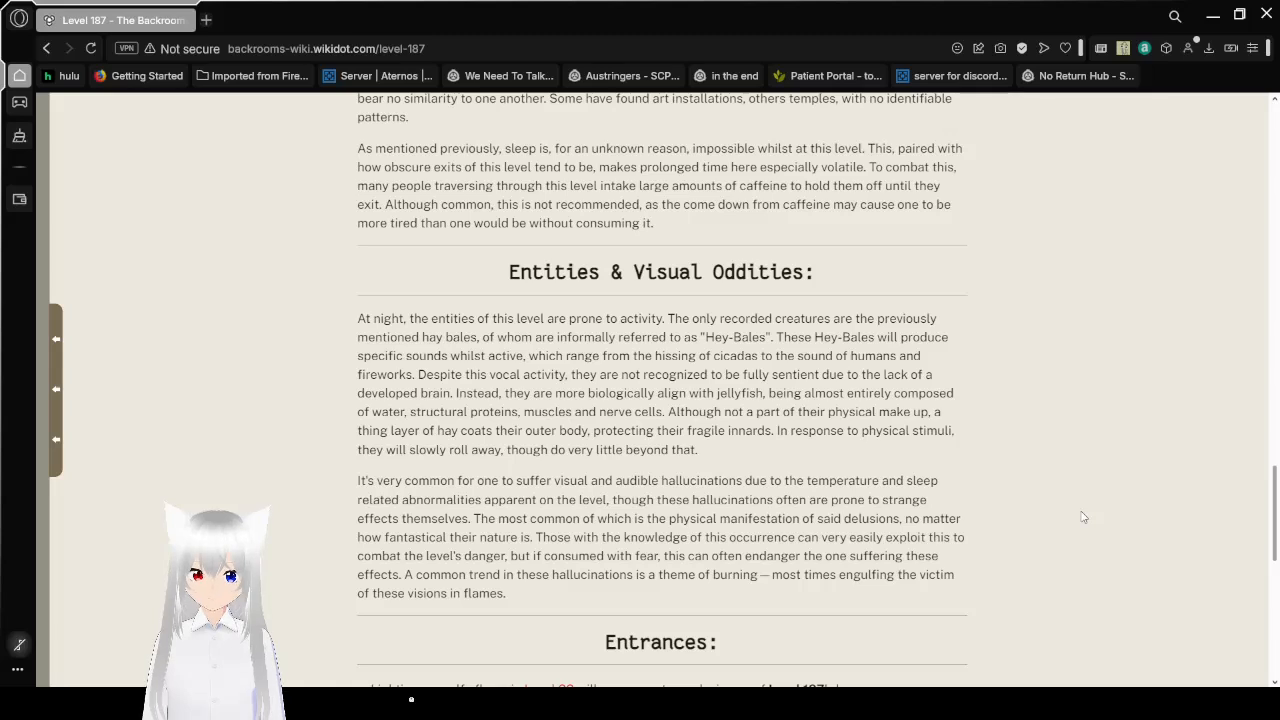
- Scroll through the Entrances list to its fifth entry, with the Exits heading appearing below
{"action": "scroll", "scroll_direction": "down", "scroll_amount": 3}
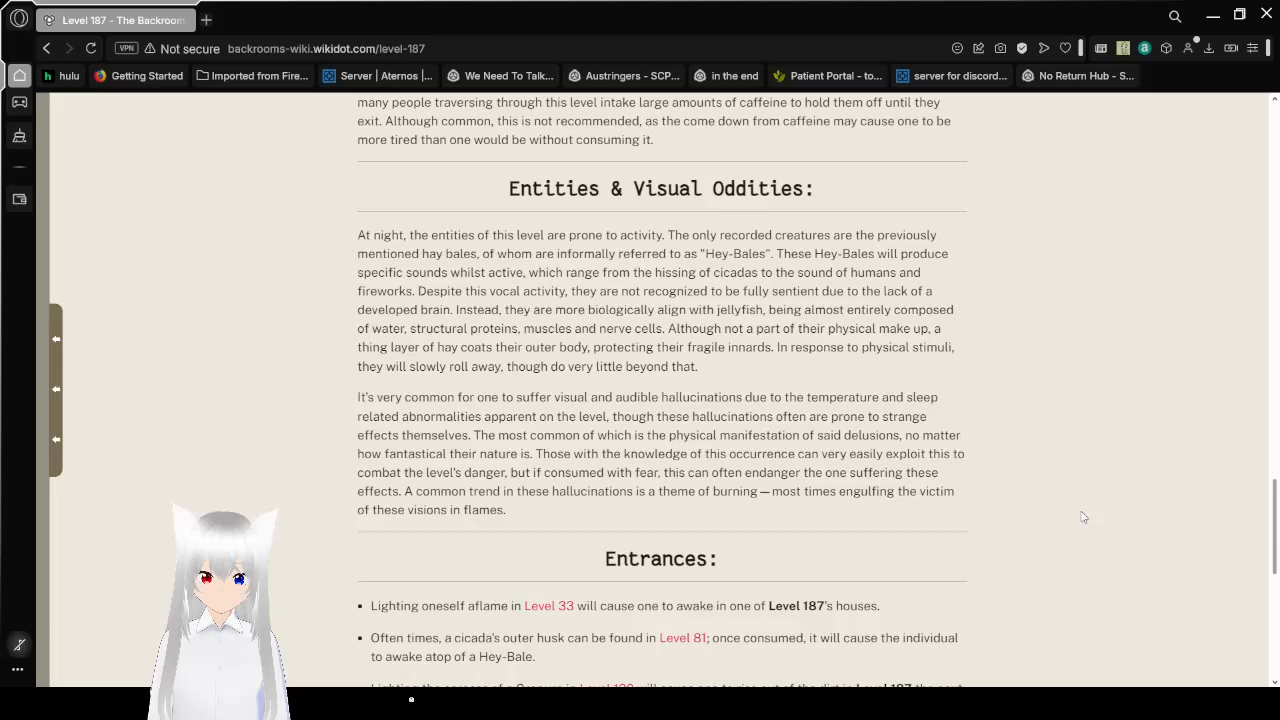
{"action": "scroll", "scroll_direction": "down", "scroll_amount": 3}
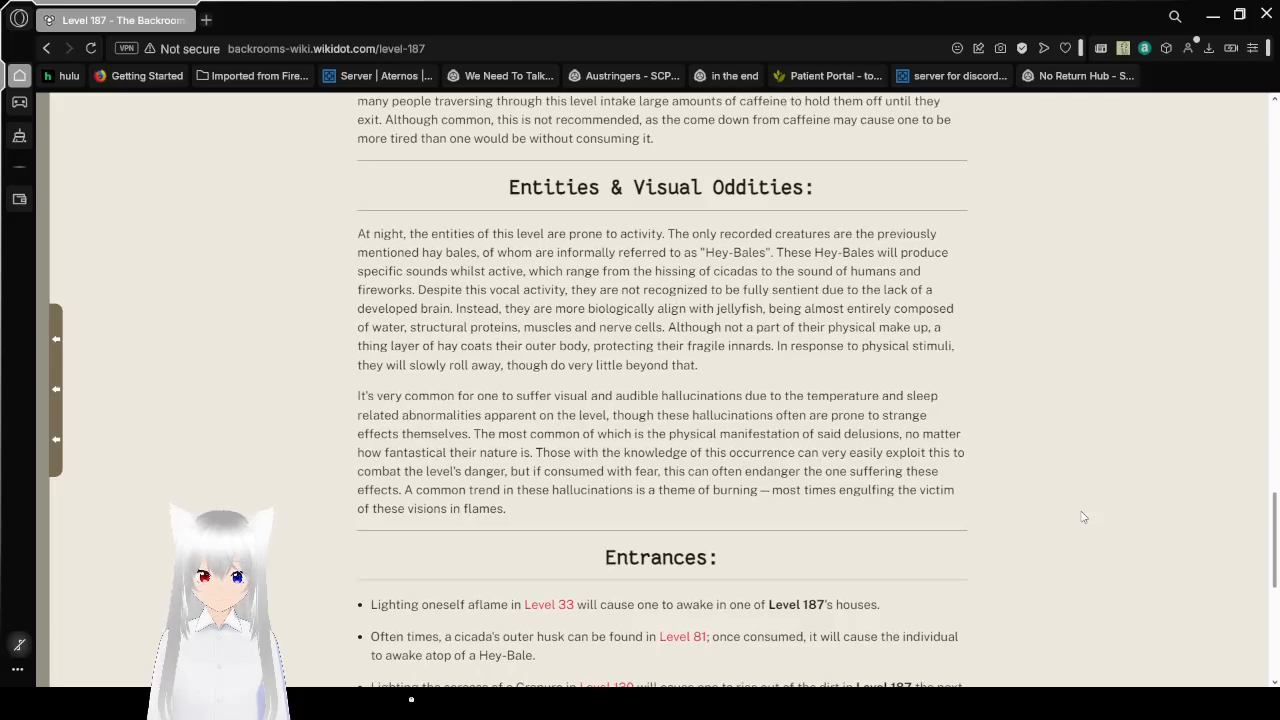
{"action": "scroll", "scroll_direction": "down", "scroll_amount": 3}
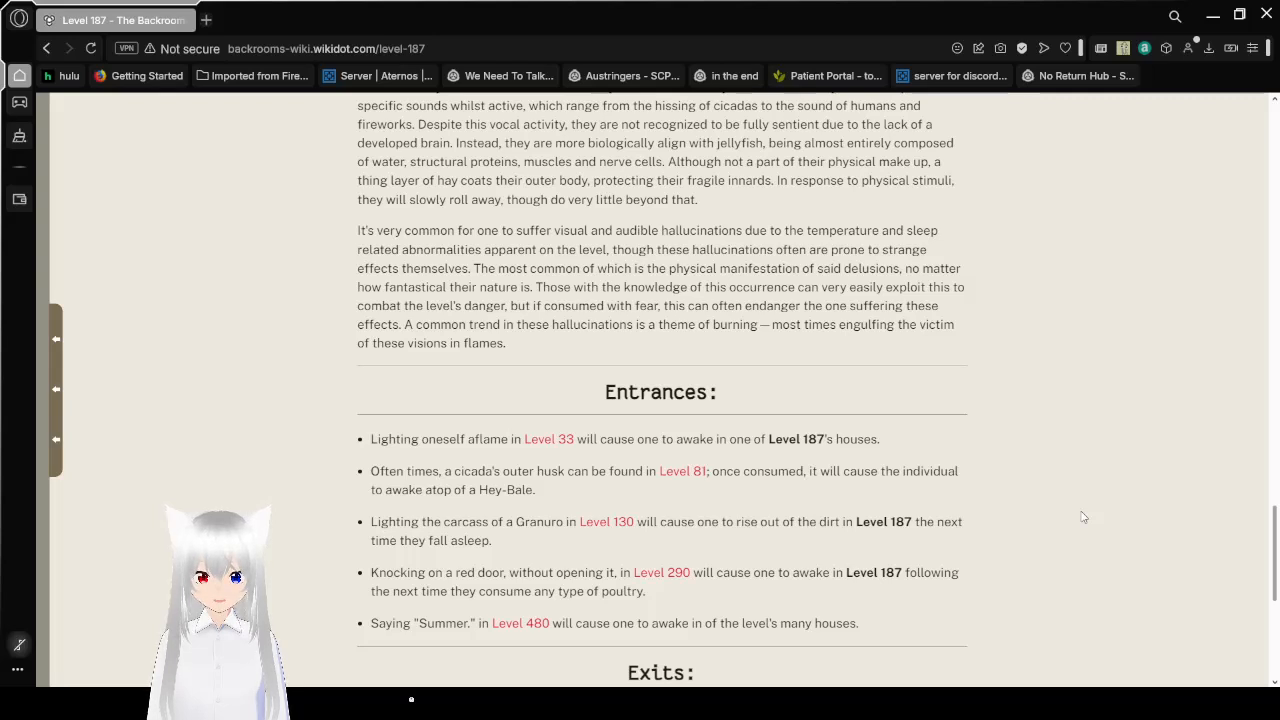
- Read the Exits section about reaching Level 52 or 172, with the Footnotes box appearing
{"action": "scroll", "scroll_direction": "down", "scroll_amount": 3}
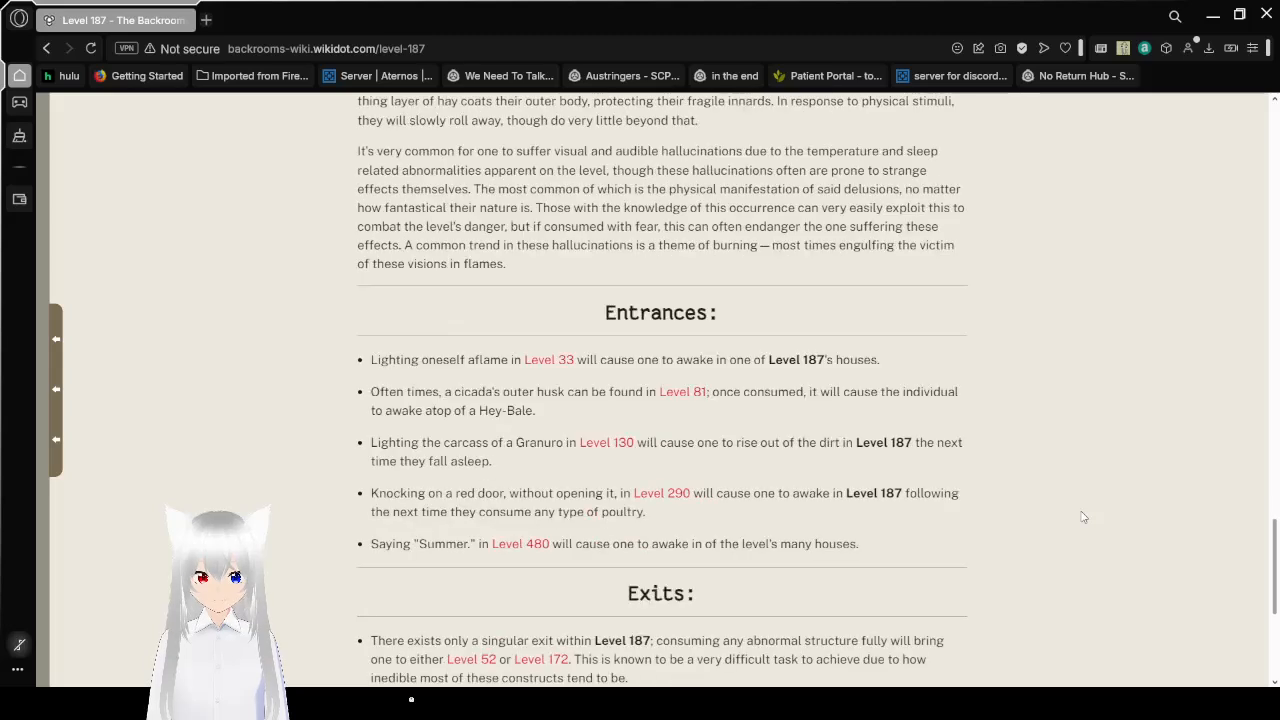
{"action": "scroll", "scroll_direction": "down", "scroll_amount": 3}
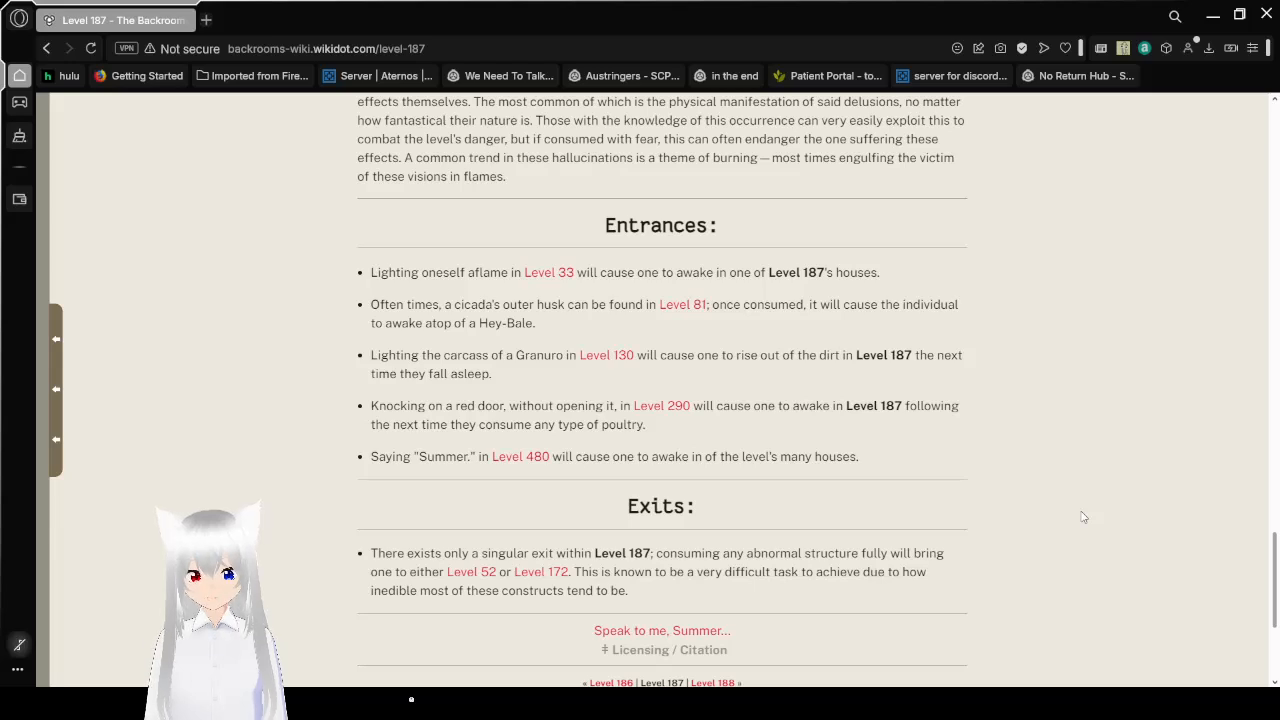
{"action": "scroll", "scroll_direction": "down", "scroll_amount": 3}
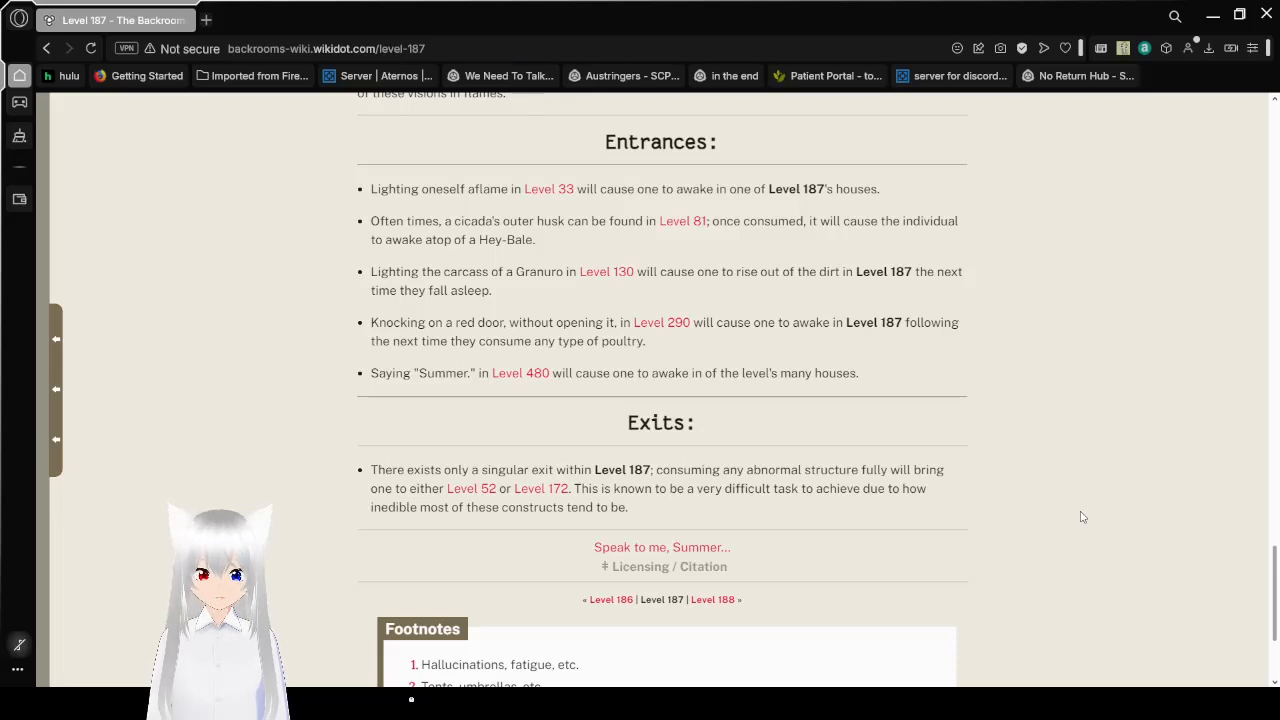
- Bring both footnotes and the page revision info bar into view at the article's end
{"action": "scroll", "scroll_direction": "down", "scroll_amount": 3}
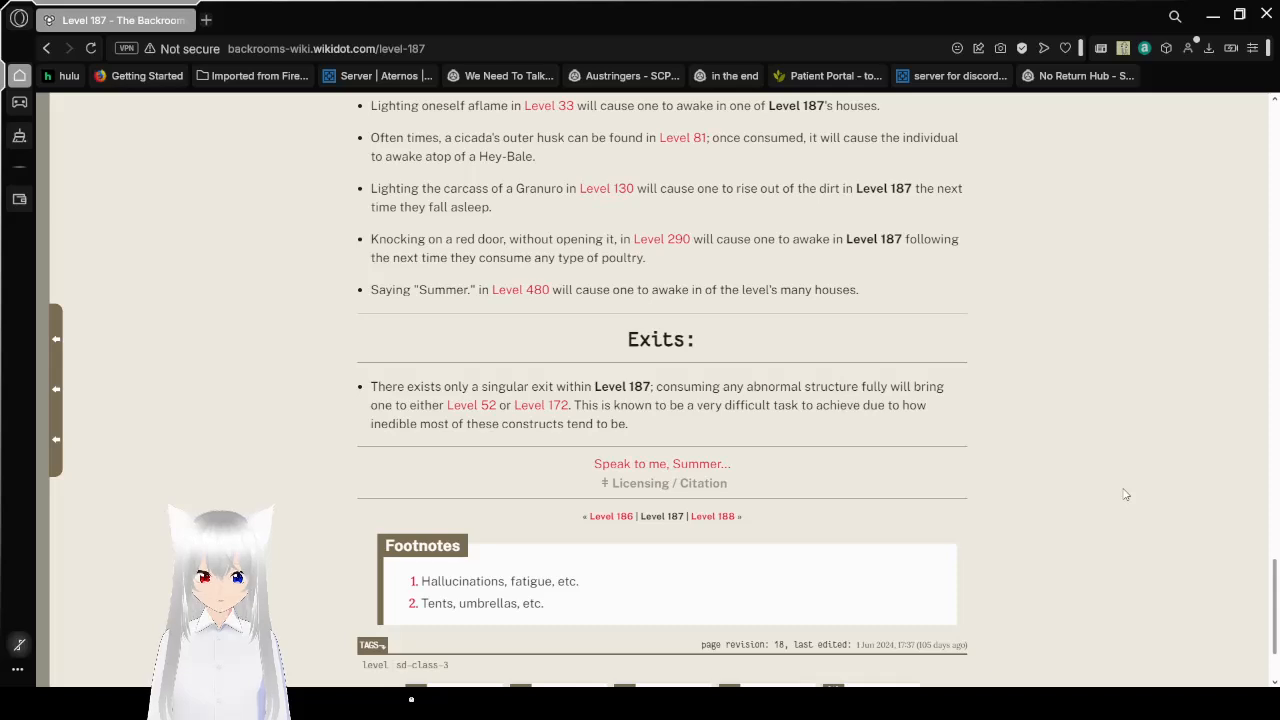
{"action": "mouse_move", "coordinate": [672, 444]}
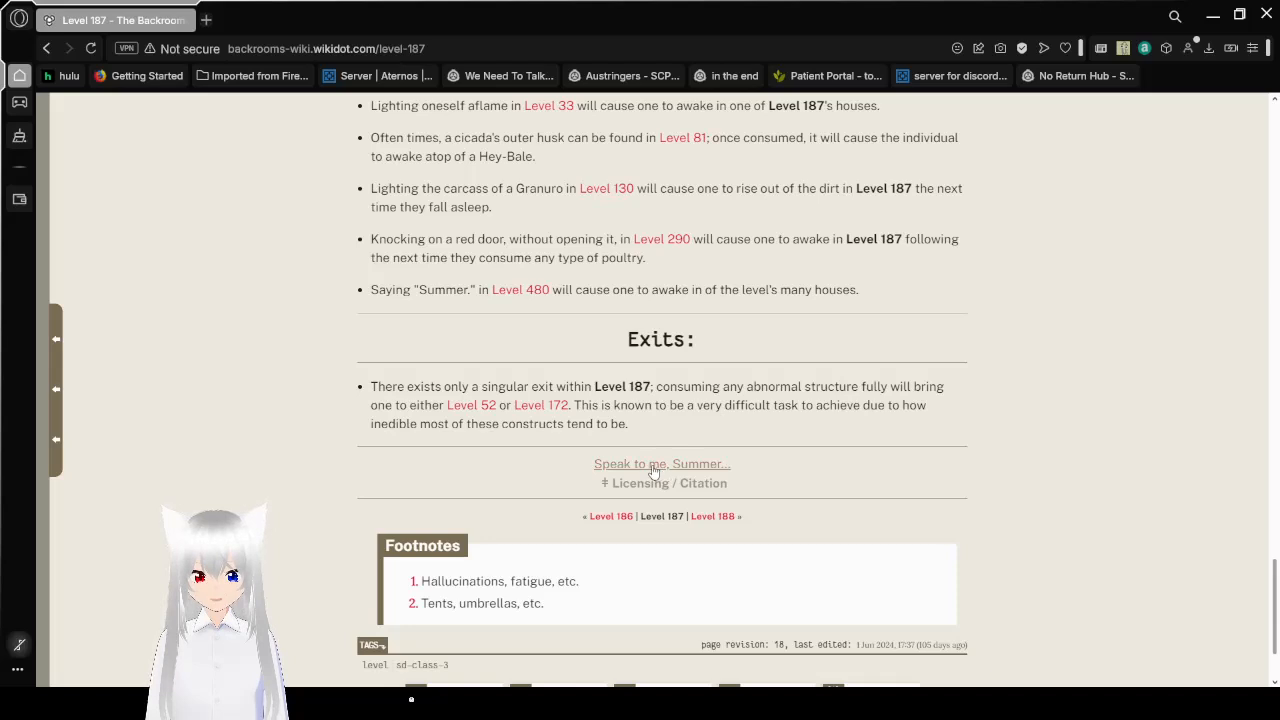
- Expand the 'Speak to me, Summer...' collapsible to reveal the author credit and the Winter's grasp line
{"action": "left_click", "coordinate": [660, 464]}
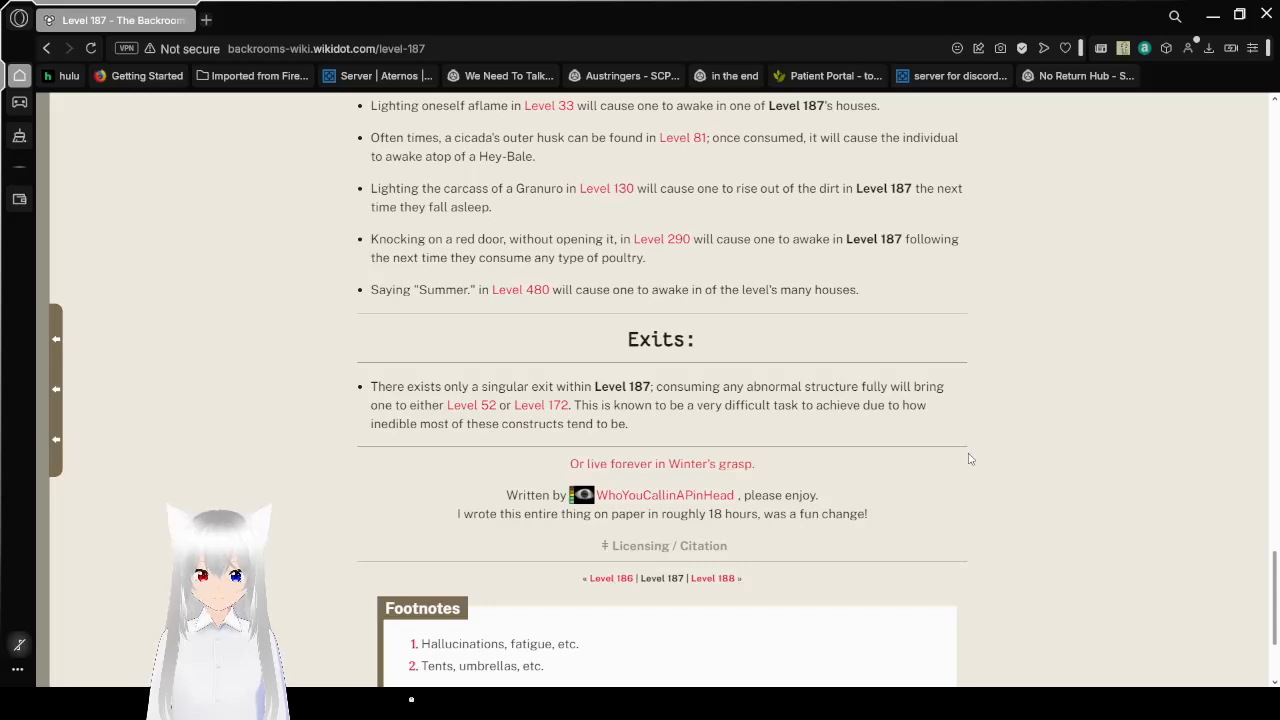
{"action": "scroll", "scroll_direction": "down", "scroll_amount": 3}
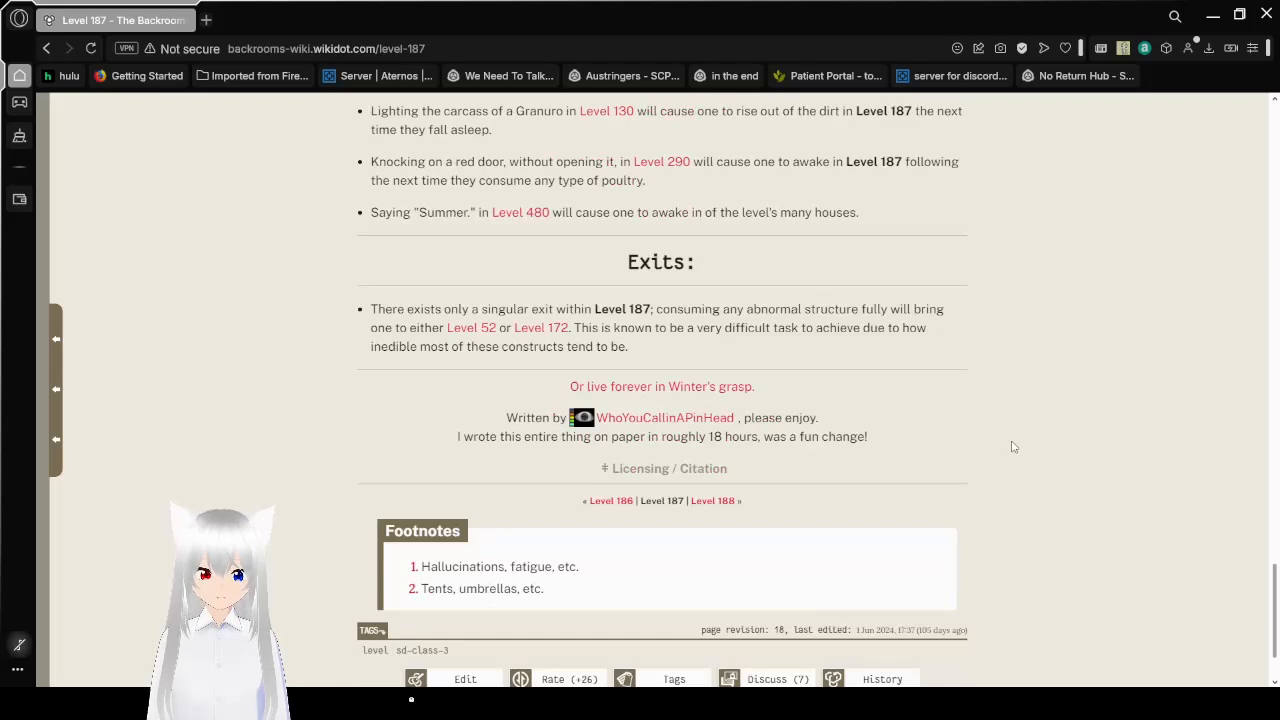
{"action": "scroll", "scroll_direction": "down", "scroll_amount": 3}
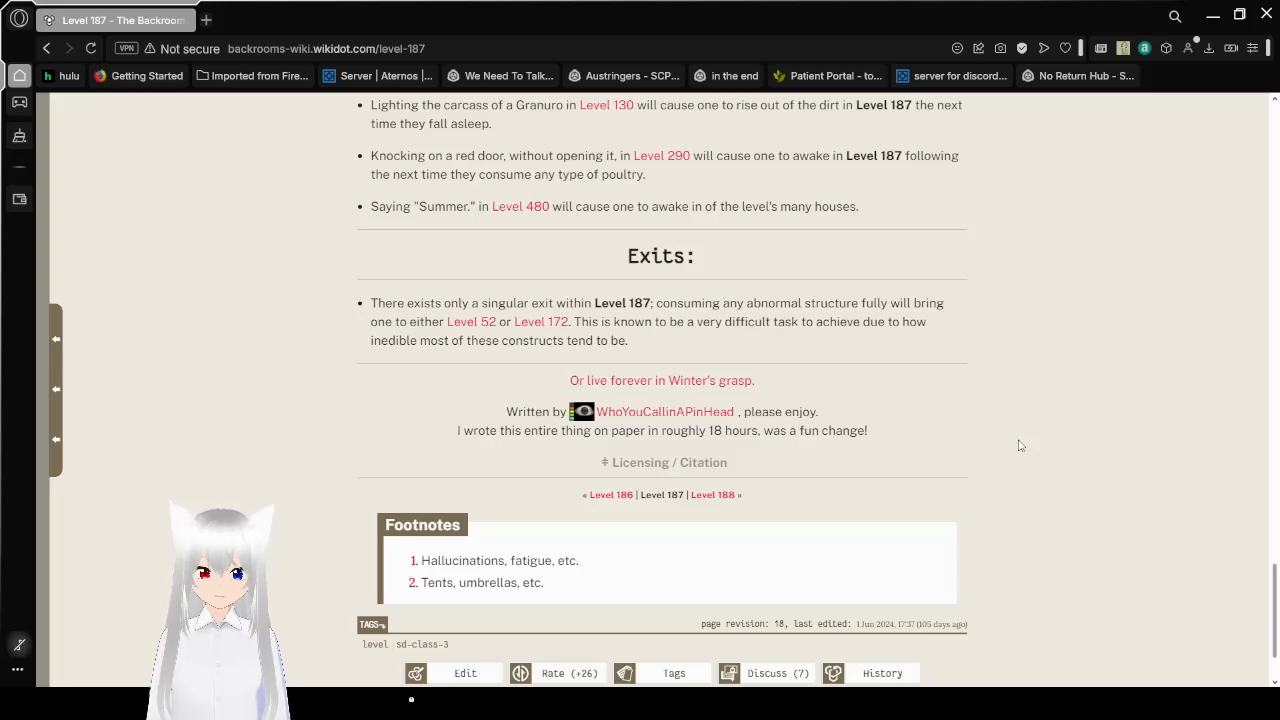
{"action": "mouse_move", "coordinate": [1044, 444]}
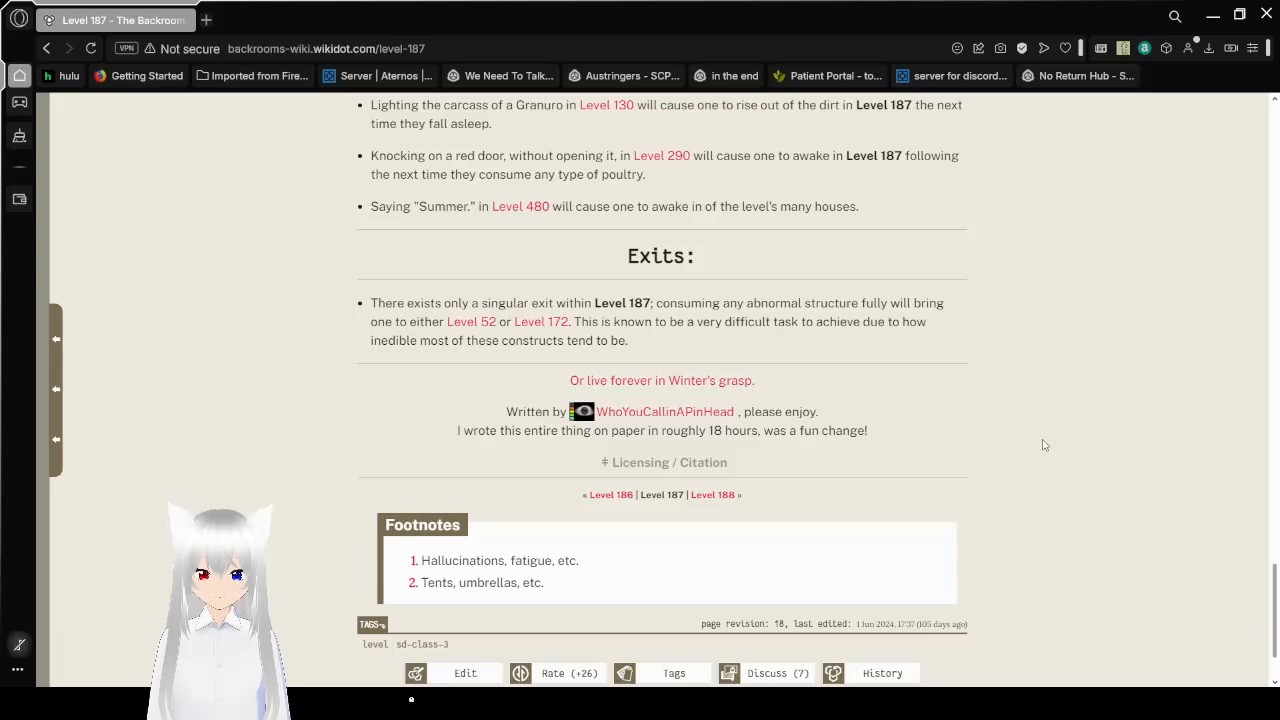
{"action": "mouse_move", "coordinate": [1064, 432]}
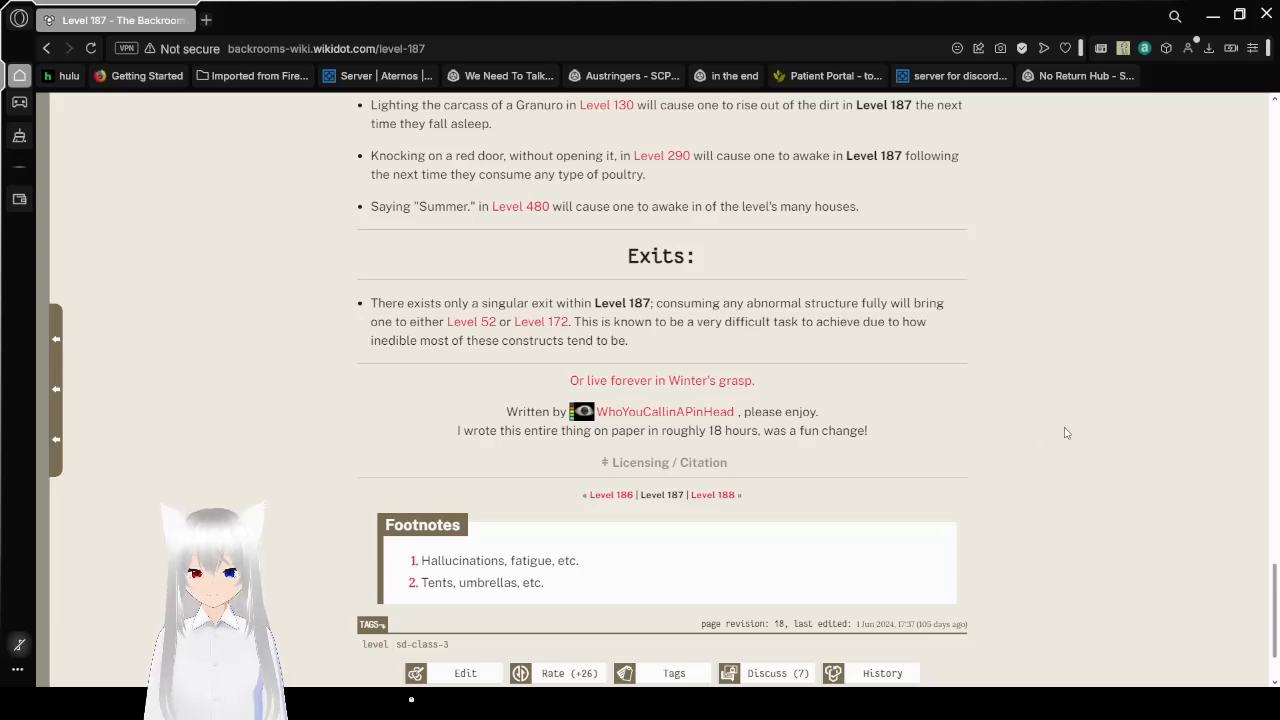
{"action": "scroll", "scroll_direction": "up", "scroll_amount": 3}
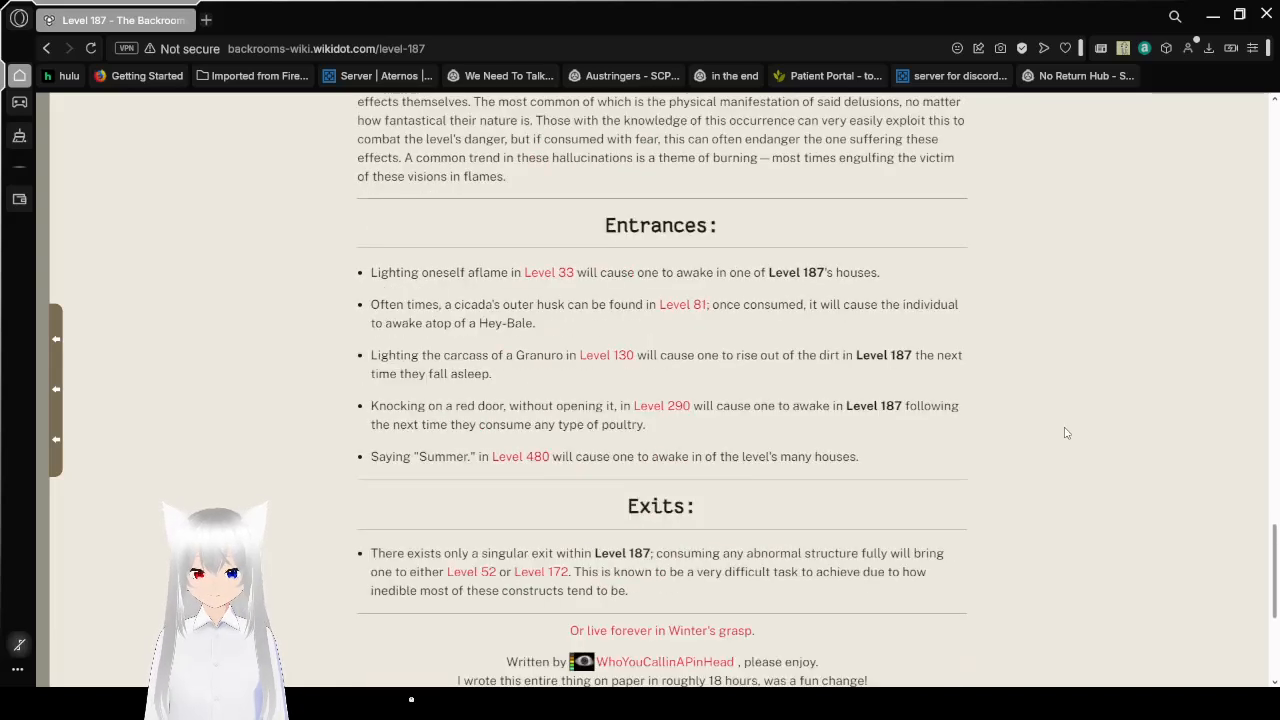